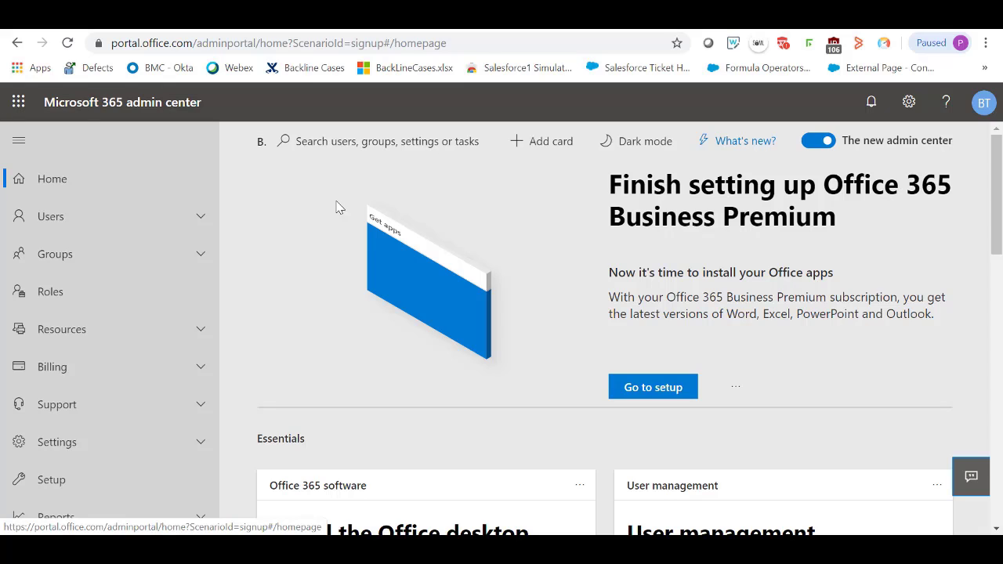
- Show the Active users list under Users and scroll down toward the Admin centers links
{"action": "left_click", "coordinate": [50, 216]}
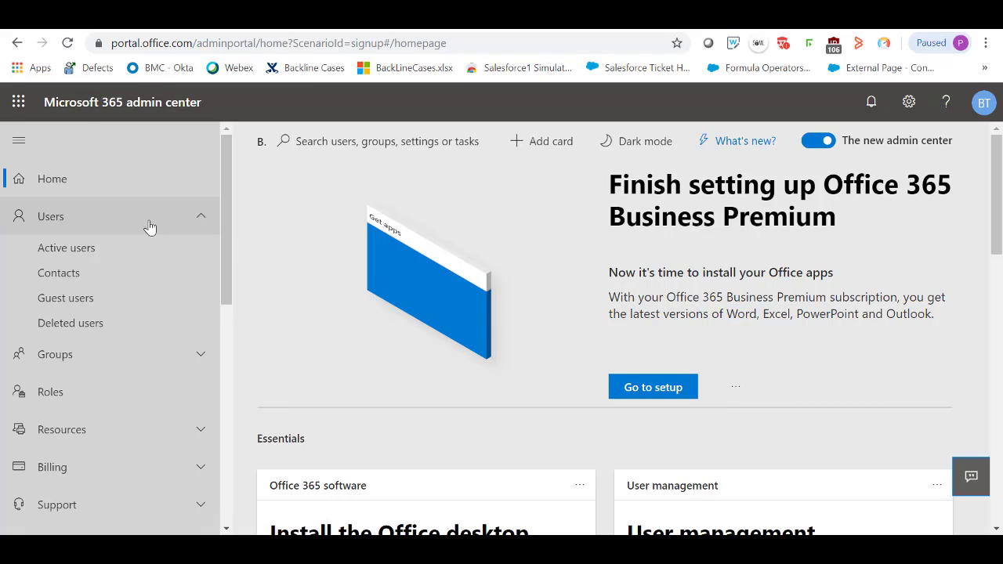
{"action": "left_click", "coordinate": [66, 247]}
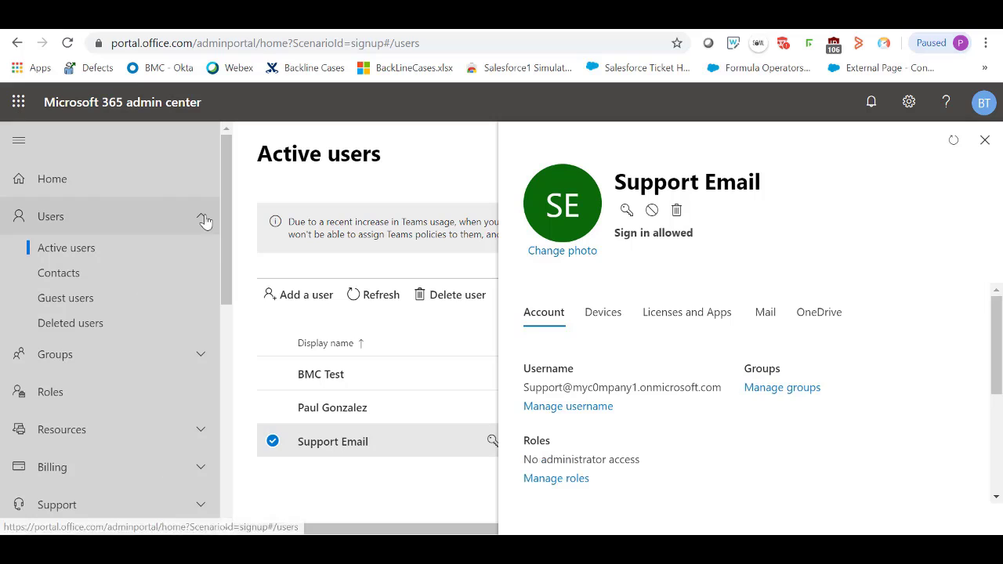
{"action": "scroll", "scroll_direction": "down", "scroll_amount": 3}
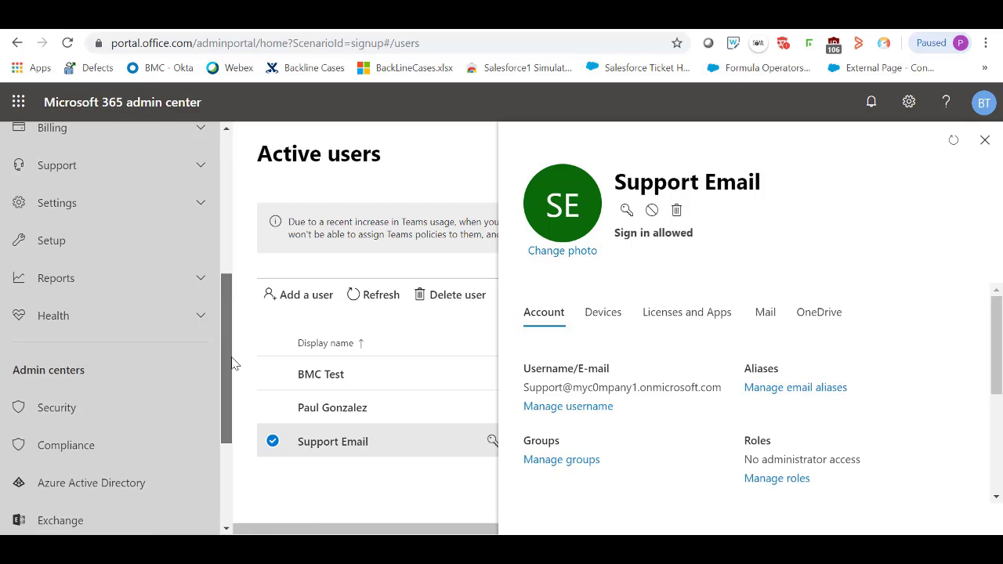
{"action": "scroll", "scroll_direction": "down", "scroll_amount": 3}
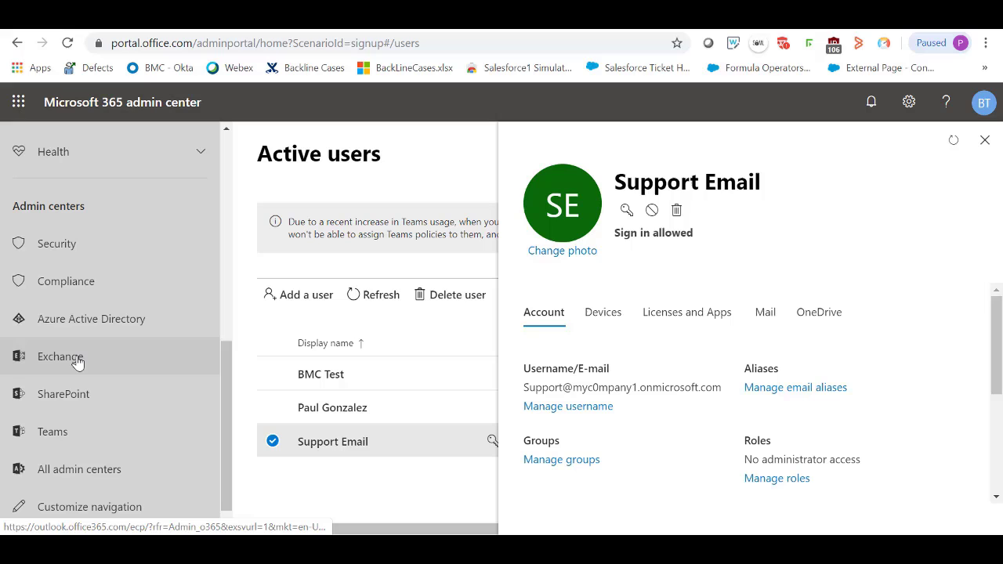
- In Exchange admin center recipients, show the contacts list and the add-contact choices
{"action": "left_click", "coordinate": [59, 356]}
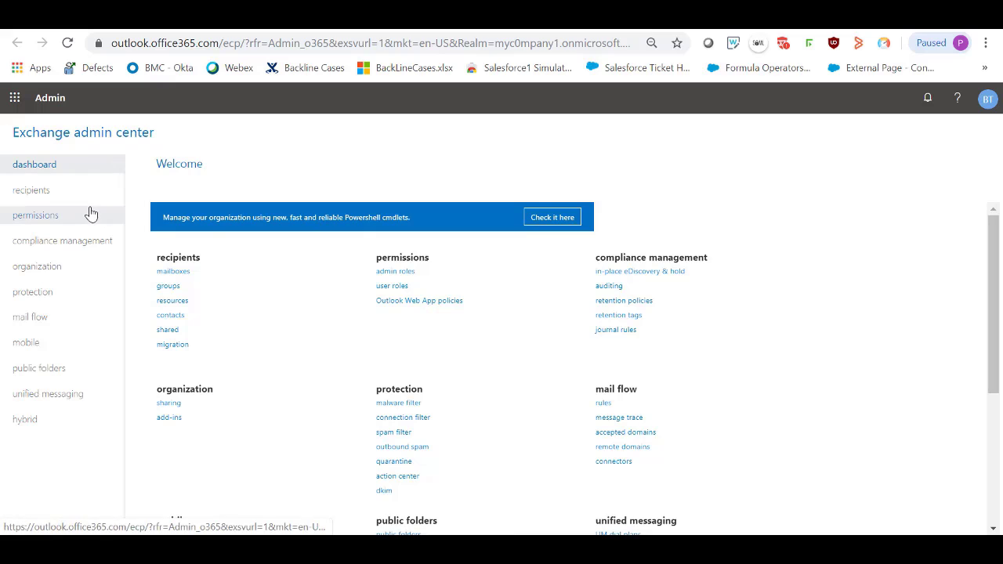
{"action": "mouse_move", "coordinate": [31, 189]}
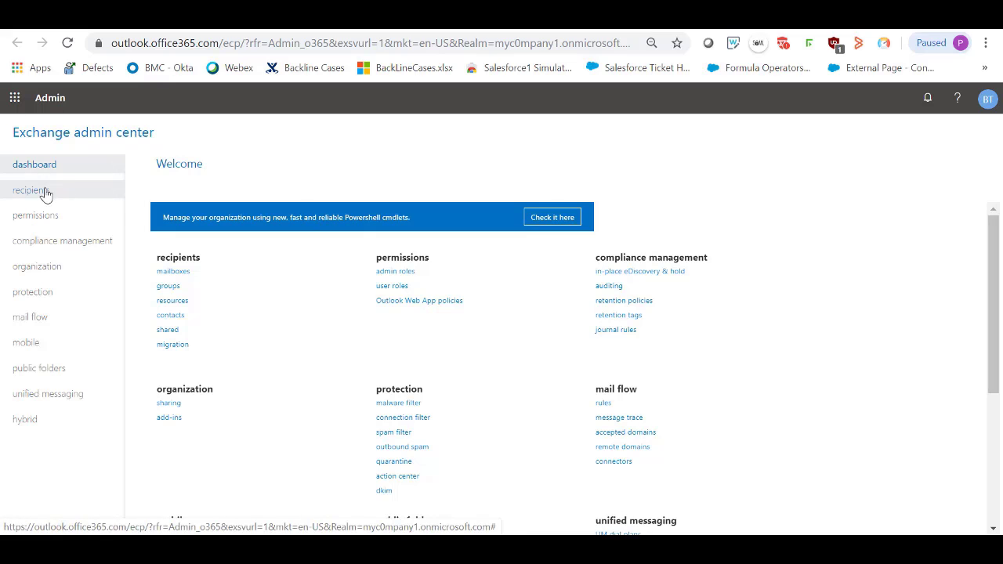
{"action": "left_click", "coordinate": [31, 189]}
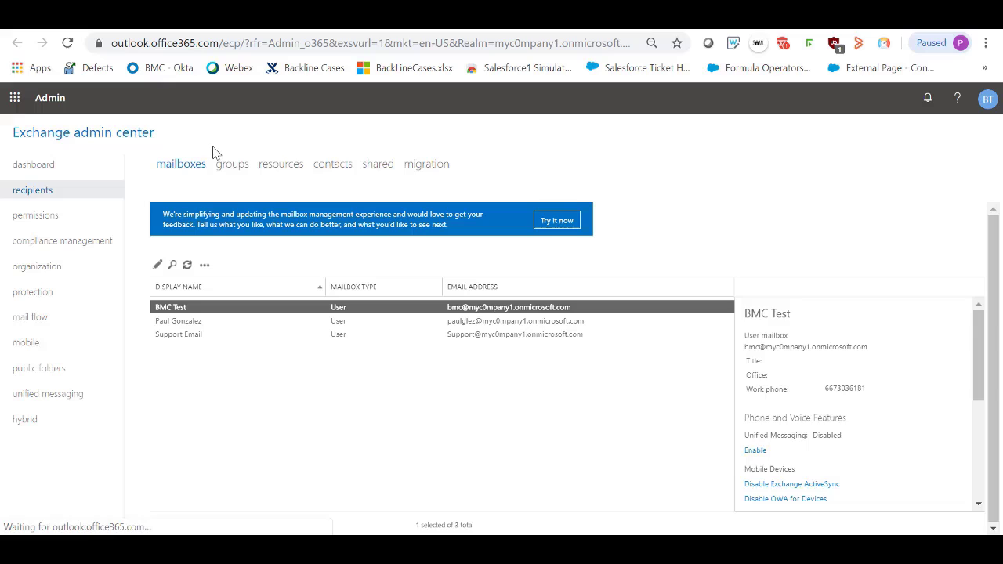
{"action": "left_click", "coordinate": [331, 165]}
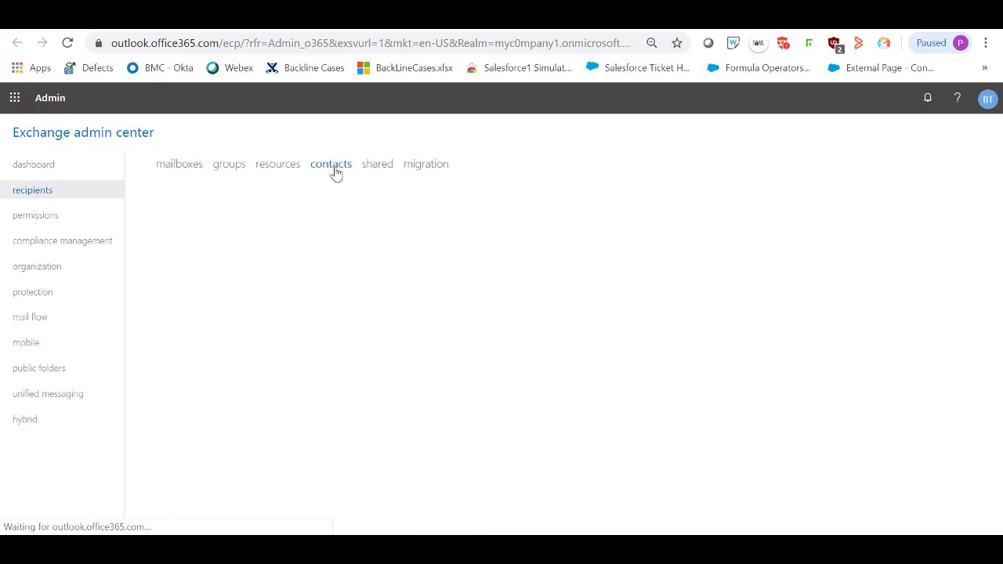
{"action": "left_click", "coordinate": [331, 164]}
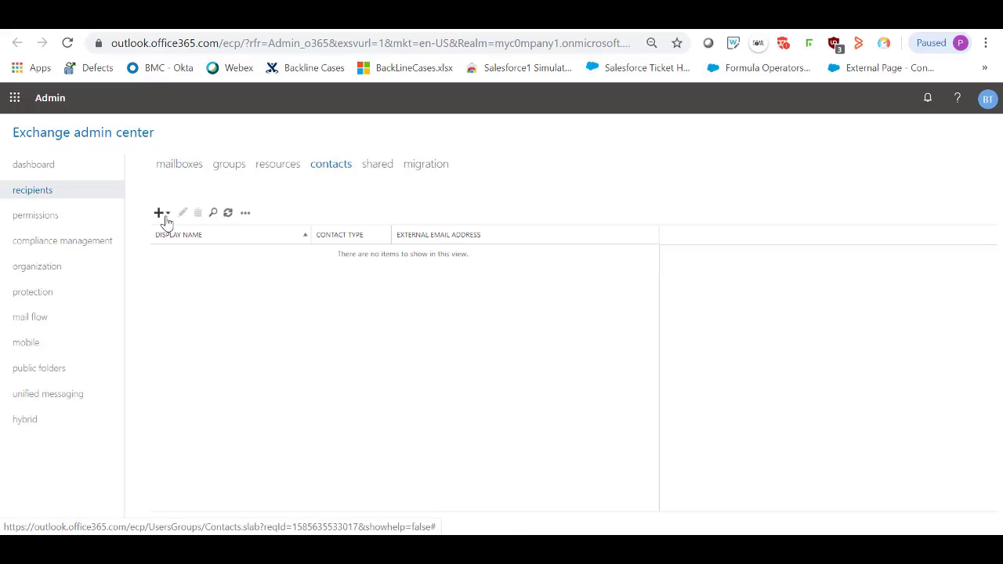
{"action": "left_click", "coordinate": [160, 213]}
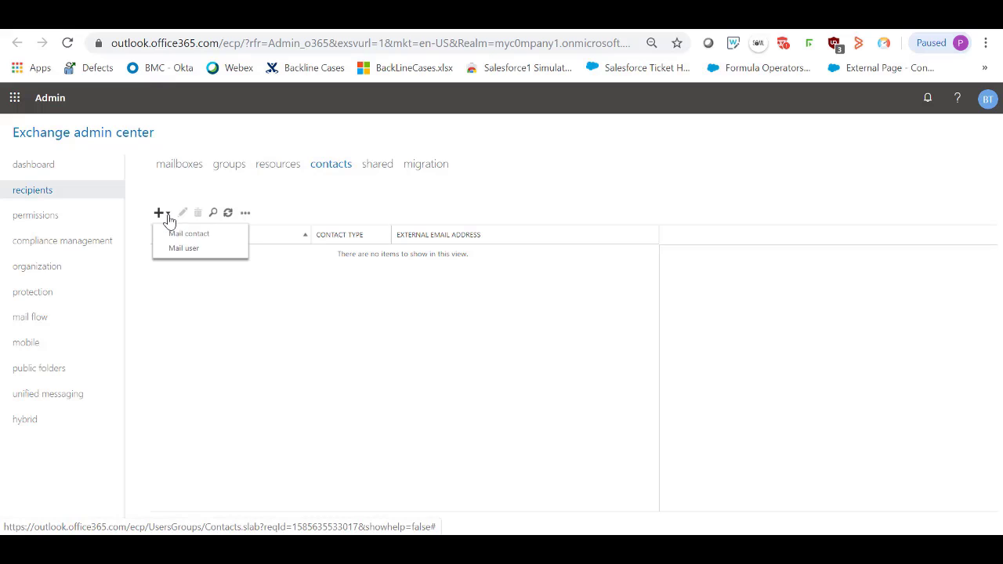
- Begin a new mail contact and start entering its first name Remedyforce Listener
{"action": "left_click", "coordinate": [188, 233]}
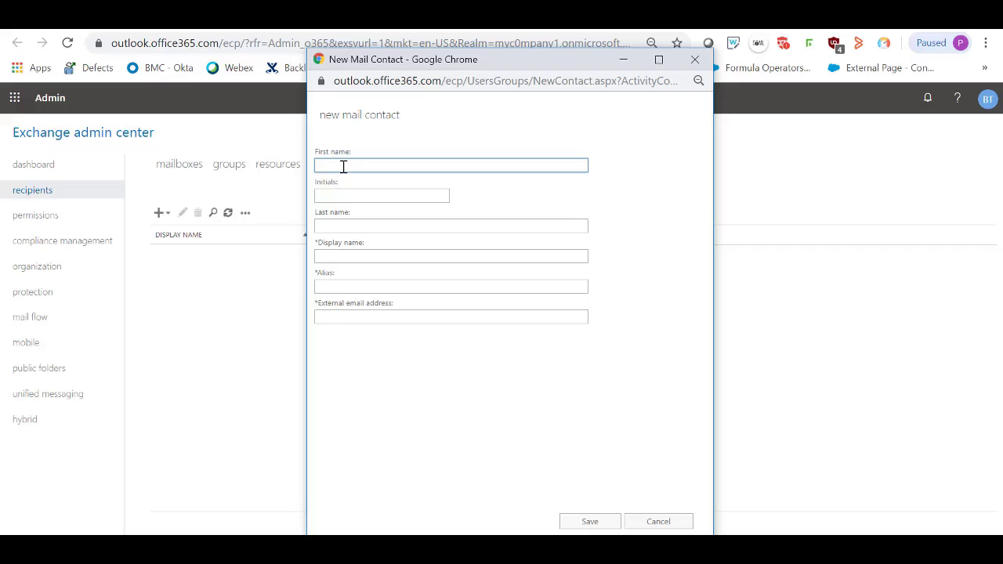
{"action": "left_click", "coordinate": [453, 317]}
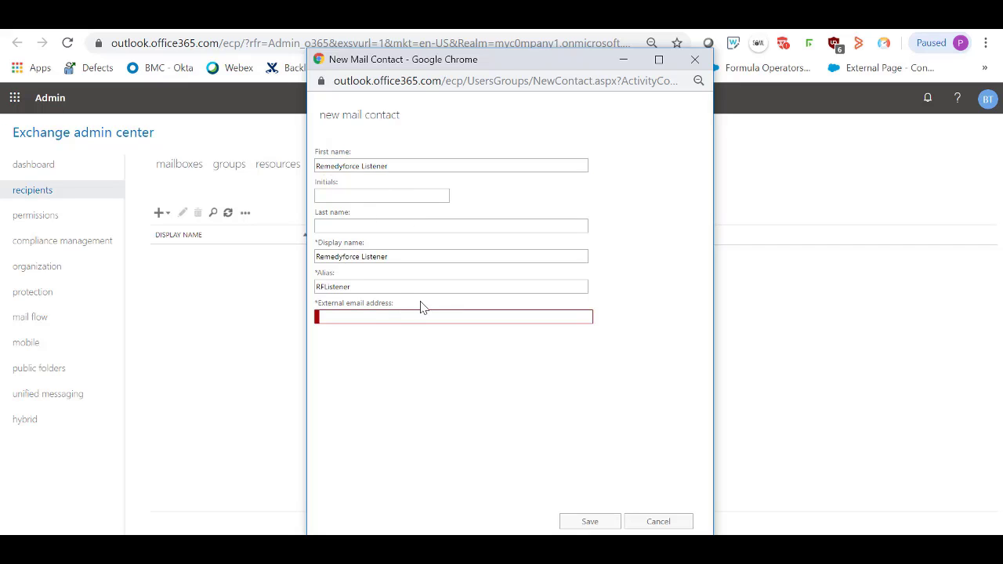
{"action": "mouse_move", "coordinate": [423, 292]}
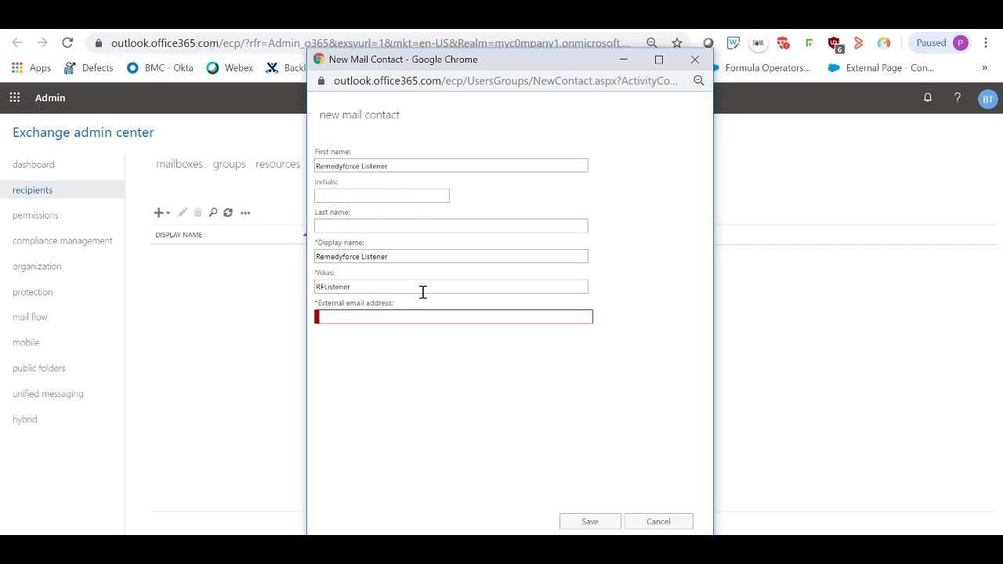
{"action": "mouse_move", "coordinate": [400, 305]}
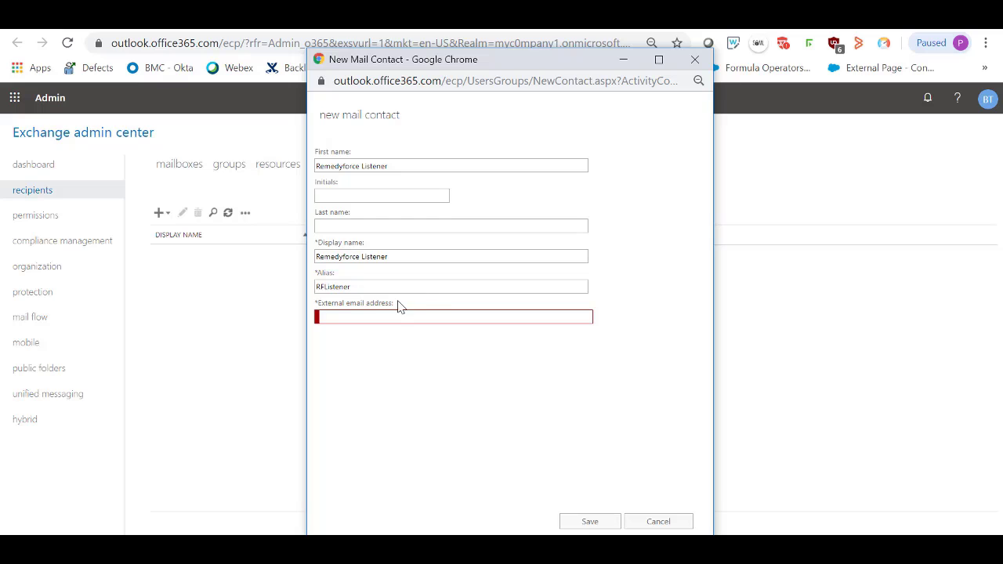
{"action": "mouse_move", "coordinate": [427, 304]}
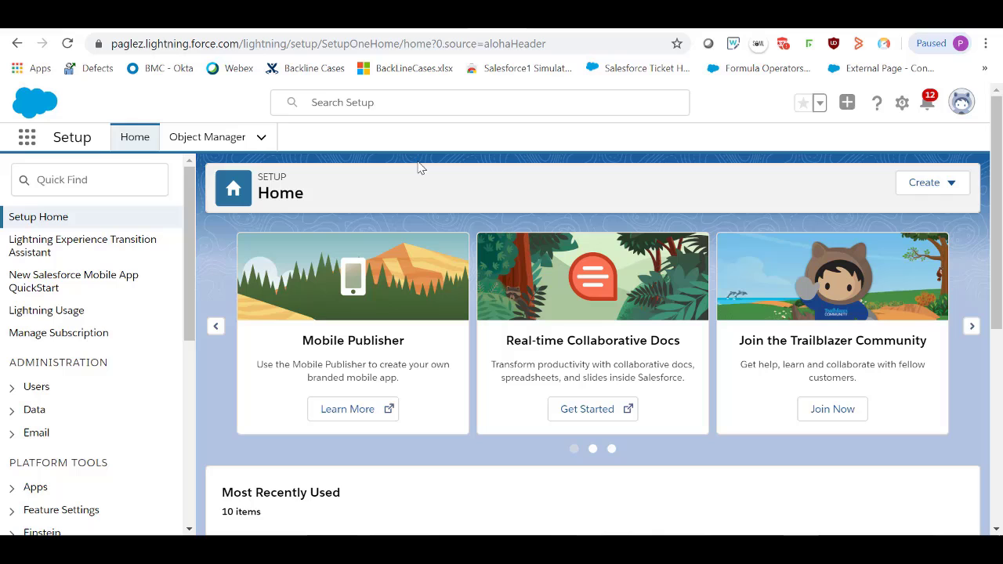
- Find Email Services via Quick Find 'email ser' and open the BMCRF_EmailProcessor service
{"action": "left_click", "coordinate": [90, 179]}
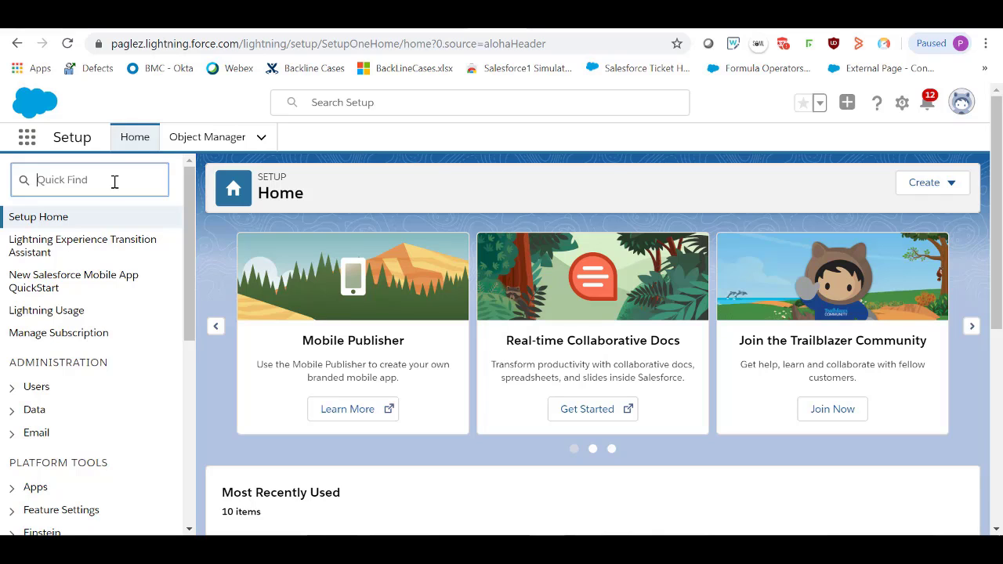
{"action": "type", "text": "email ser"}
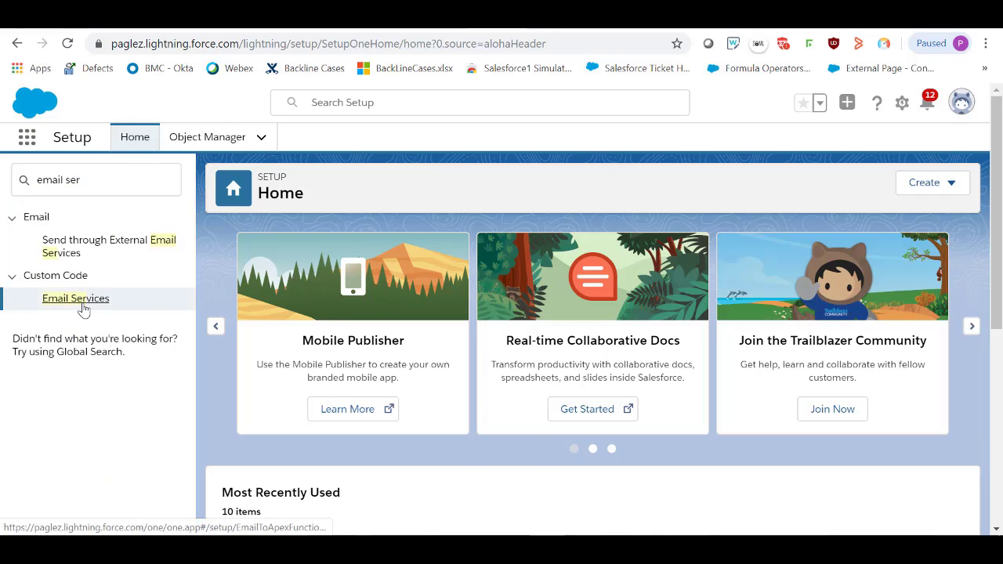
{"action": "left_click", "coordinate": [75, 298]}
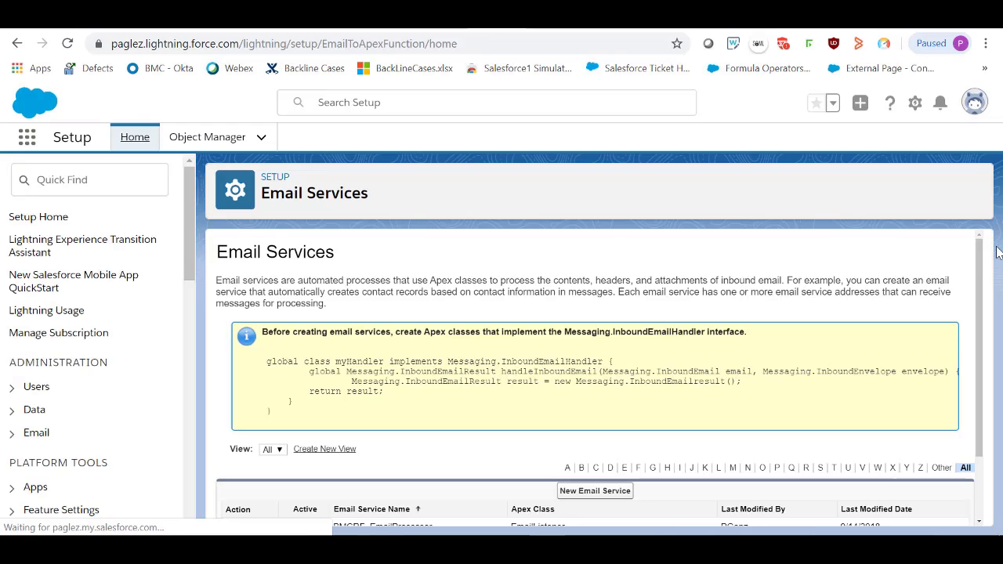
{"action": "scroll", "scroll_direction": "down", "scroll_amount": 3}
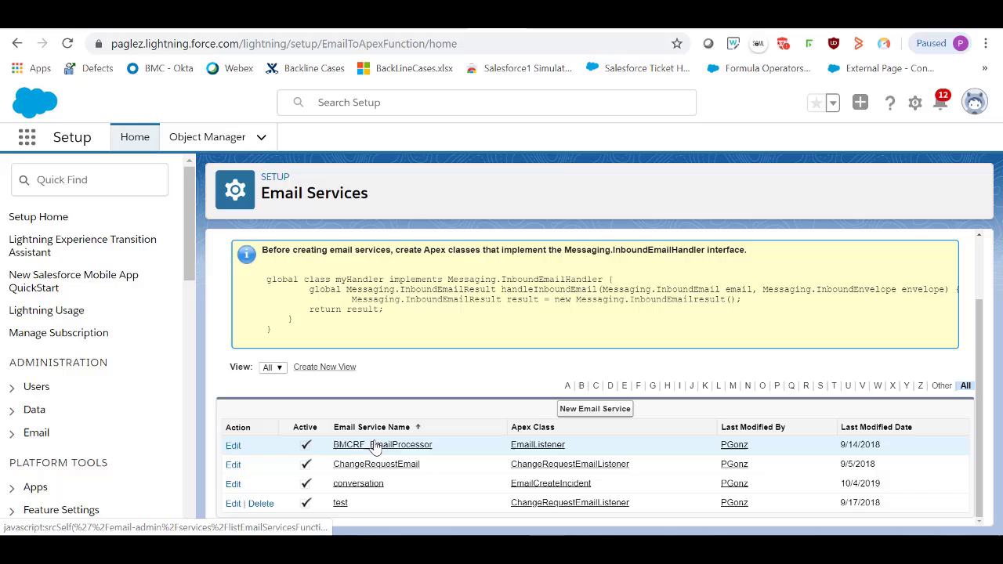
{"action": "left_click", "coordinate": [383, 445]}
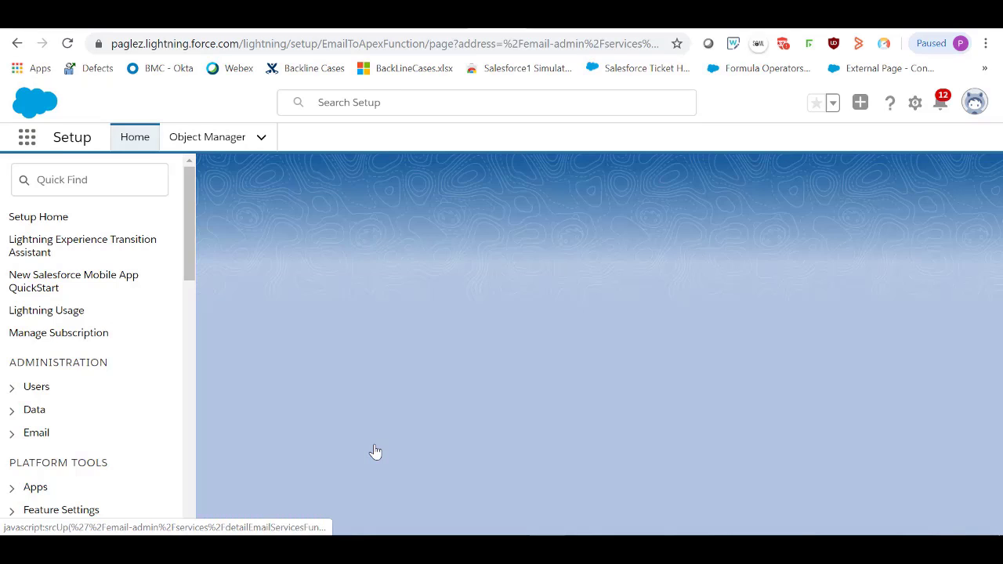
{"action": "left_click", "coordinate": [376, 452]}
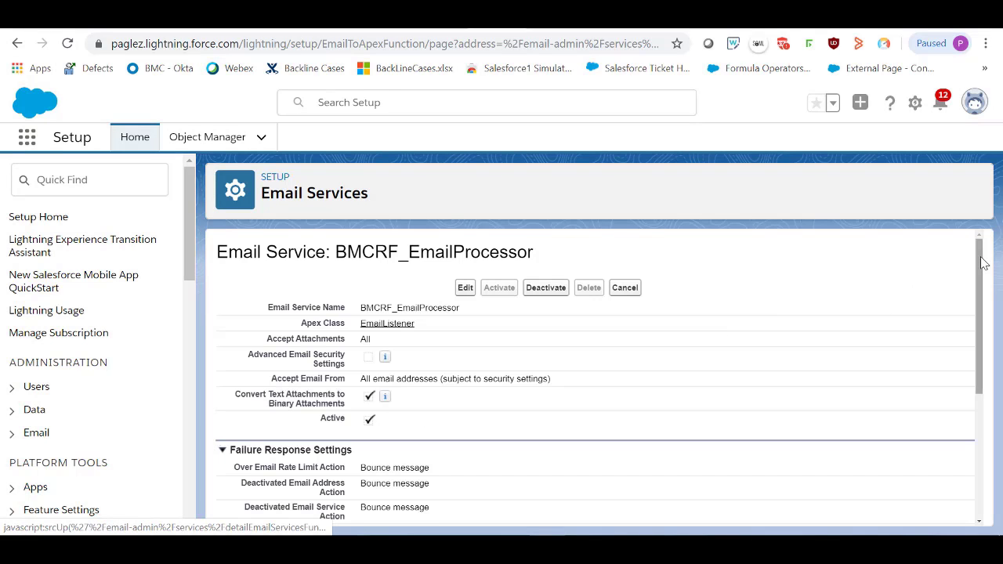
- Select the Support1 inbound email address of the service and copy it
{"action": "scroll", "scroll_direction": "down", "scroll_amount": 3}
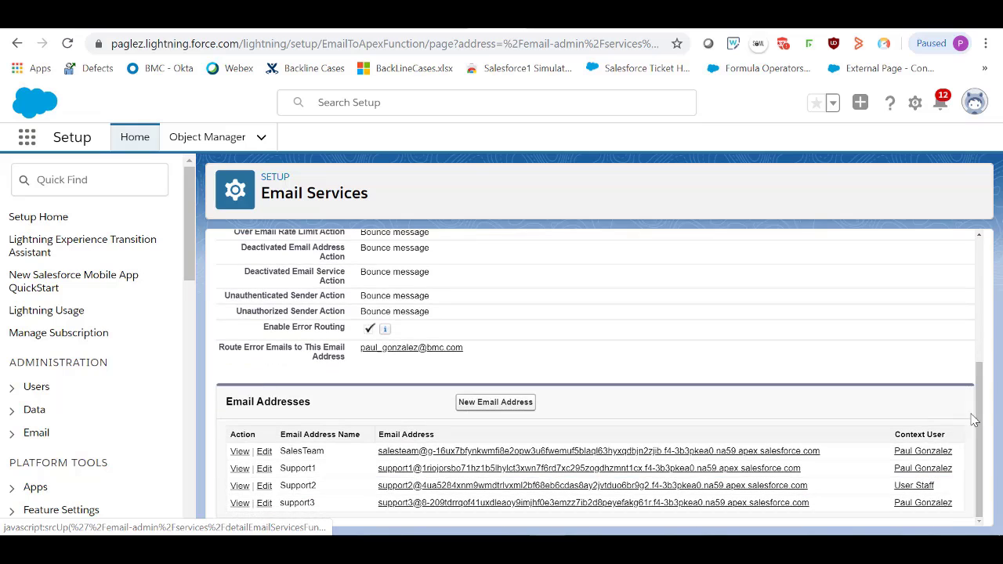
{"action": "double_click", "coordinate": [760, 467]}
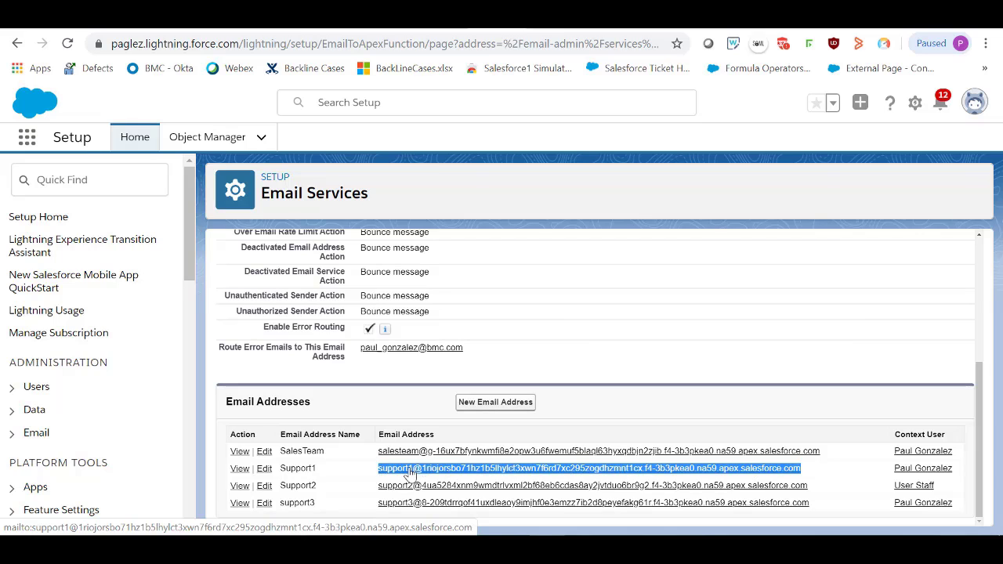
{"action": "mouse_move", "coordinate": [404, 470]}
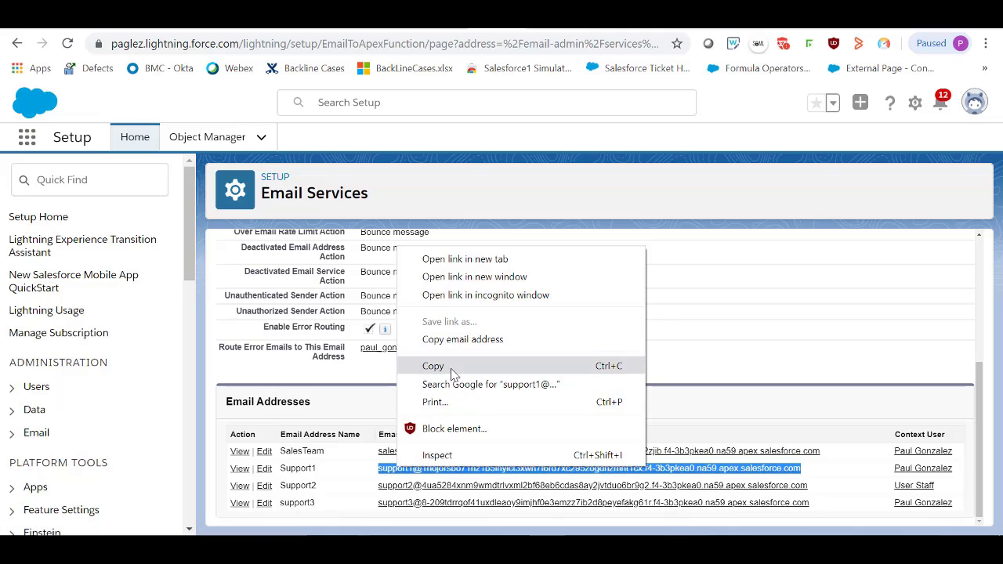
{"action": "left_click", "coordinate": [433, 367]}
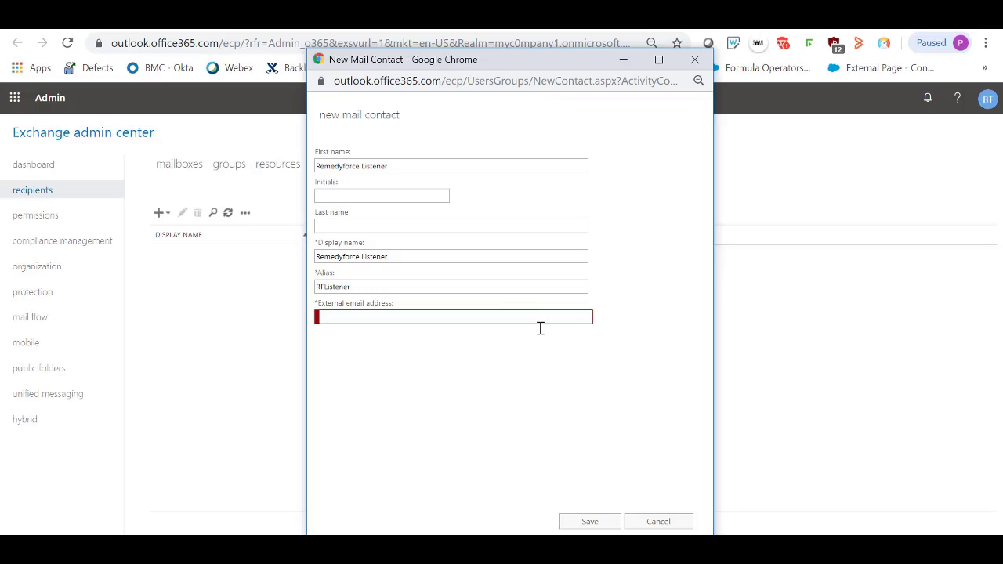
{"action": "mouse_move", "coordinate": [365, 316]}
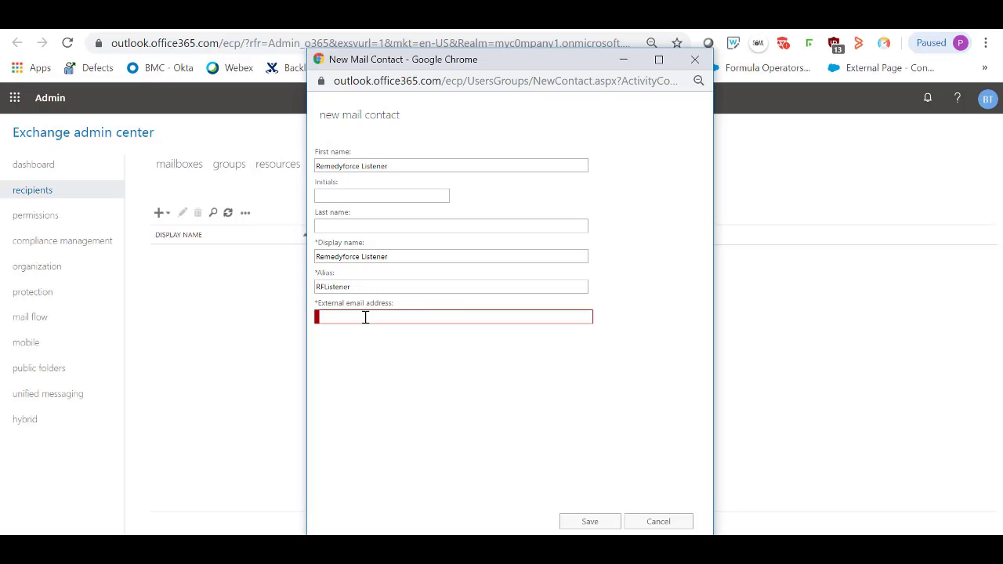
- Set the external email to the copied support1@... Salesforce address and save the Remedyforce Listener contact
{"action": "left_click", "coordinate": [451, 285]}
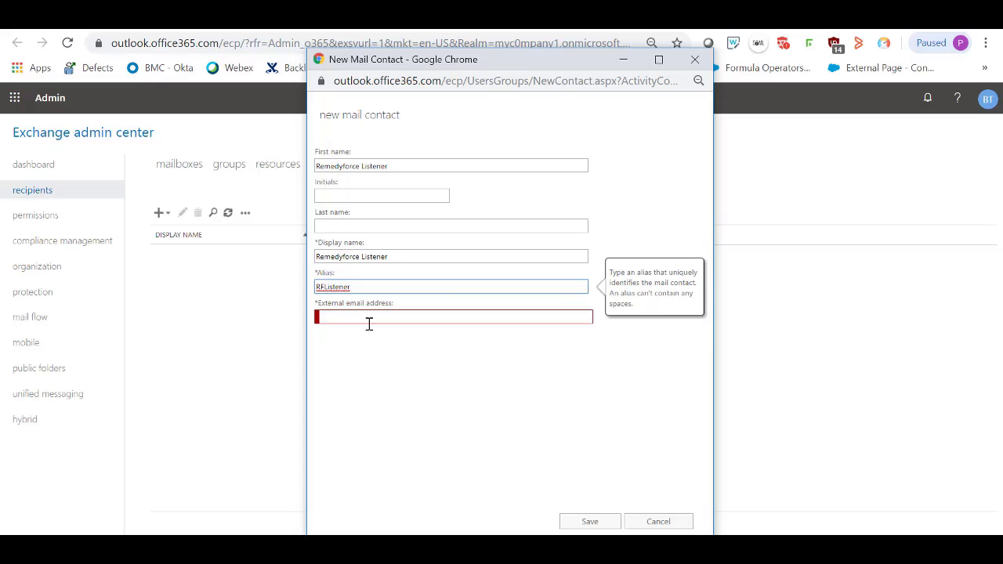
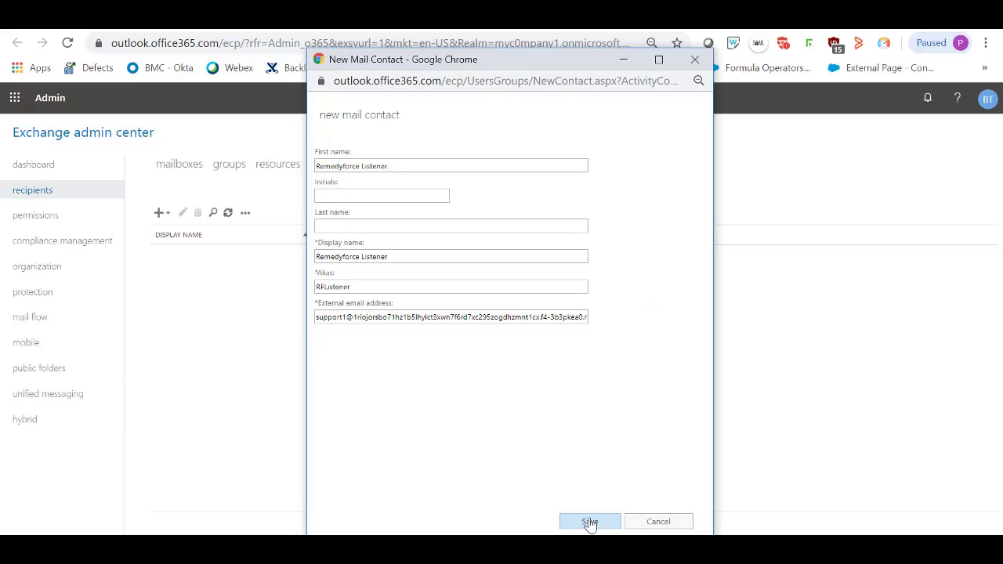
{"action": "left_click", "coordinate": [589, 521]}
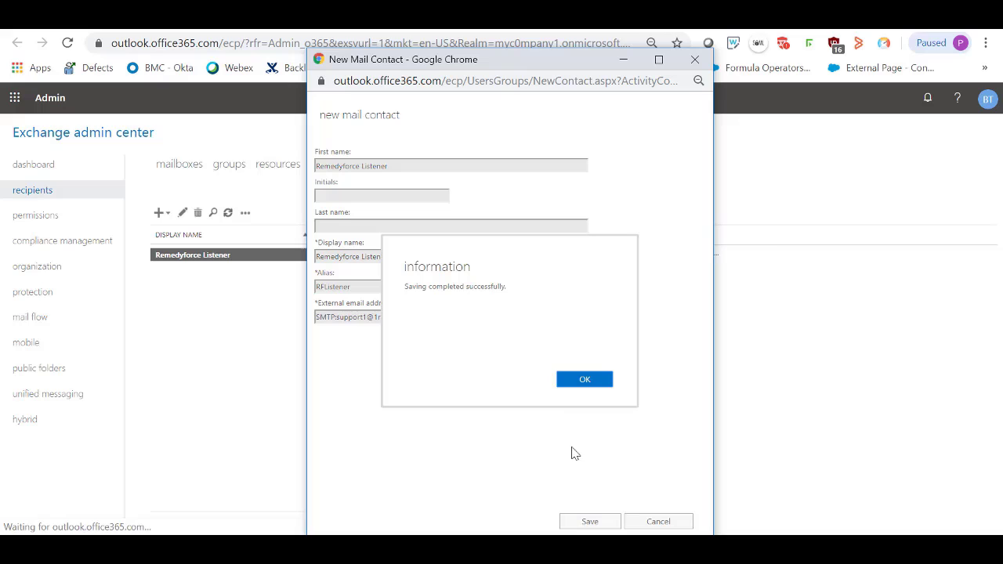
{"action": "left_click", "coordinate": [585, 377]}
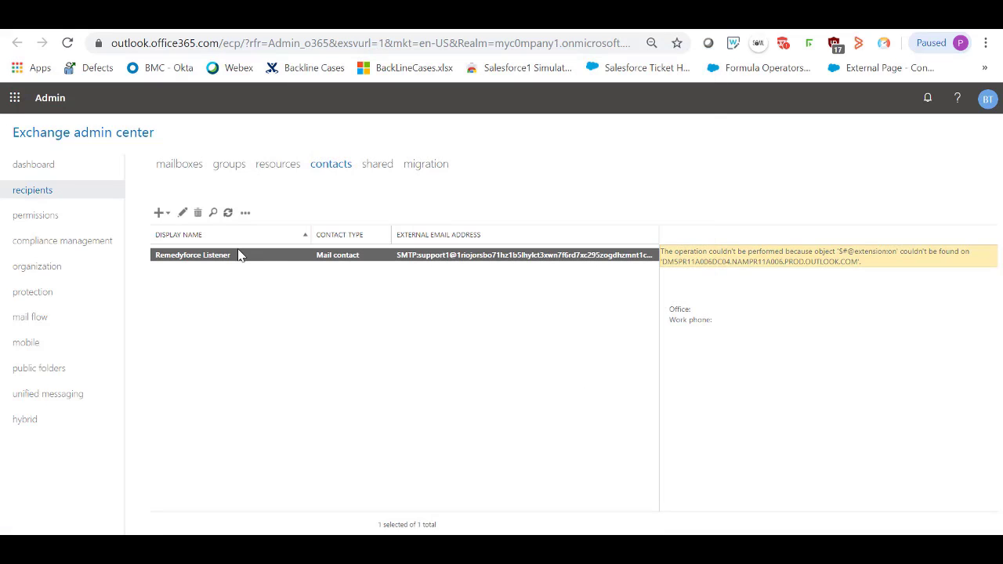
{"action": "mouse_move", "coordinate": [238, 265]}
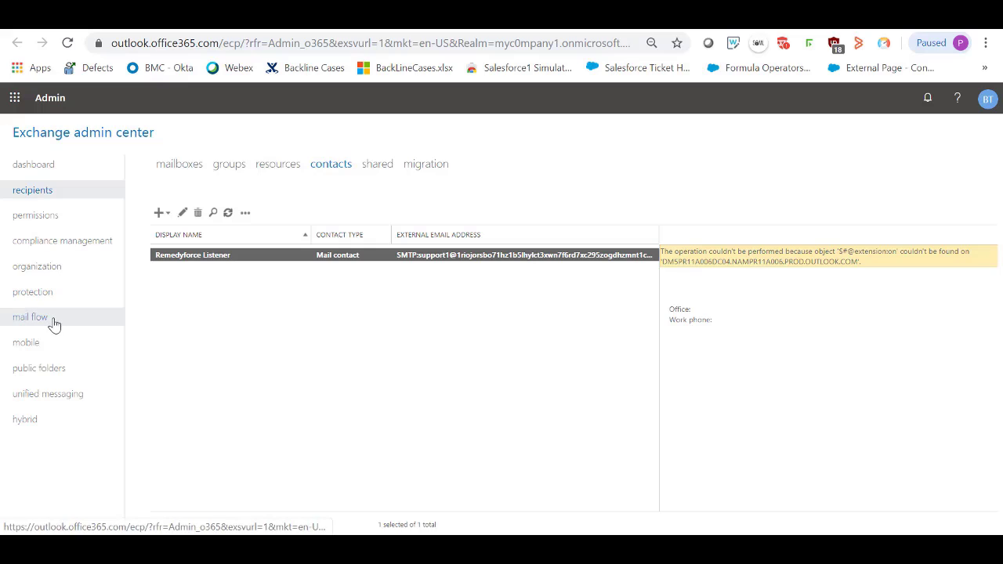
- Go to mail flow rules and start a blank new rule via Create a new rule
{"action": "left_click", "coordinate": [31, 316]}
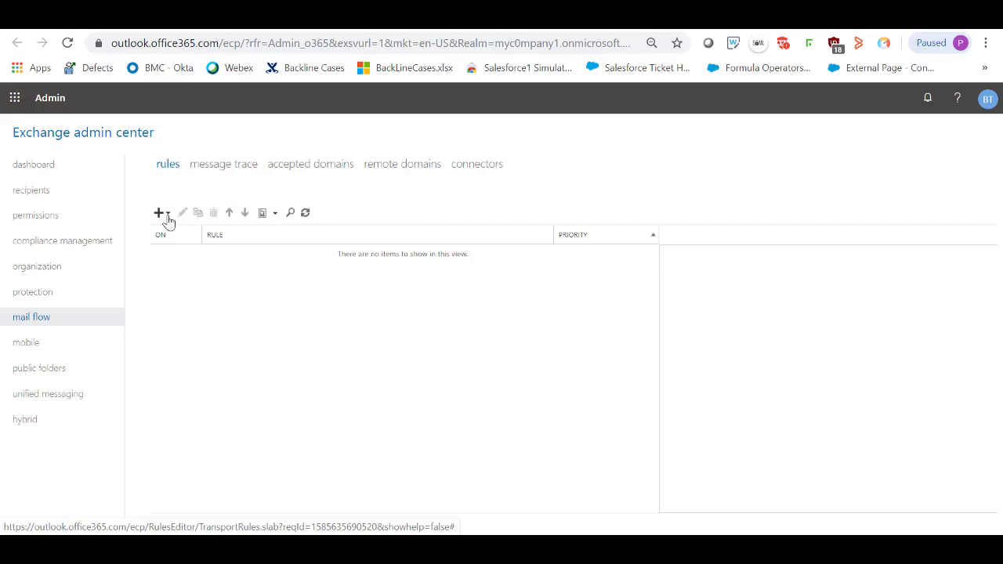
{"action": "left_click", "coordinate": [160, 213]}
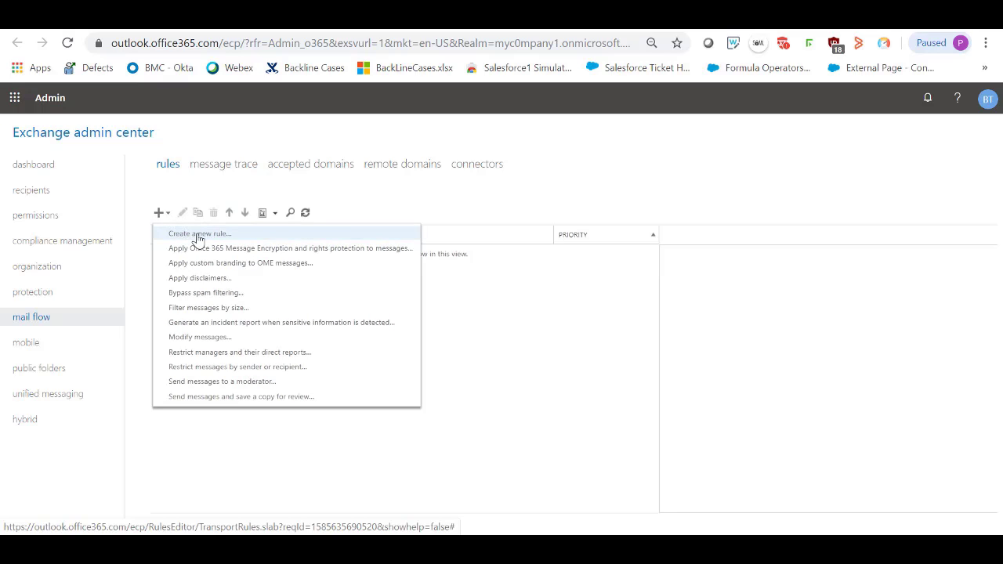
{"action": "left_click", "coordinate": [199, 233]}
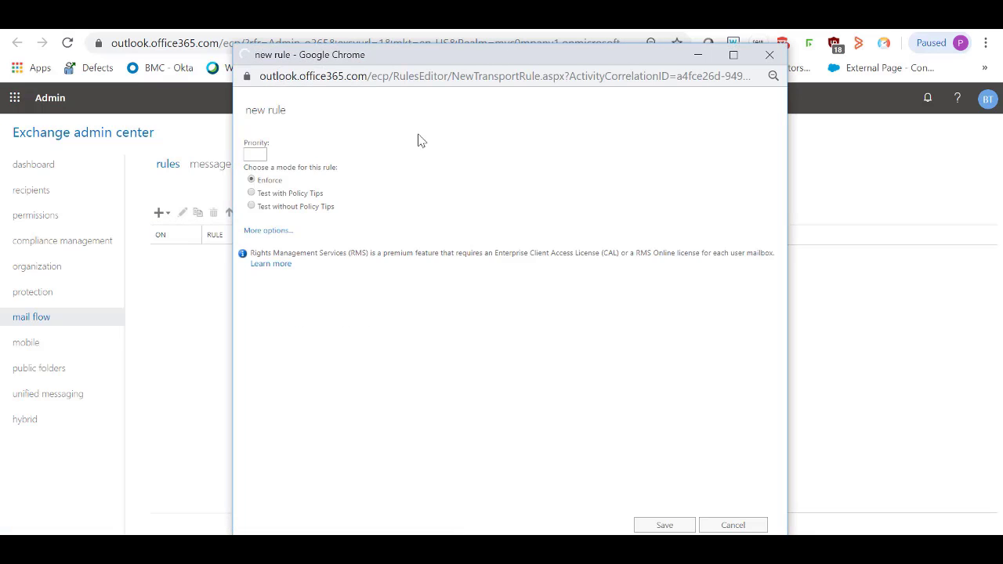
- Set the rule condition 'The recipient is' to Support Email
{"action": "left_click", "coordinate": [399, 192]}
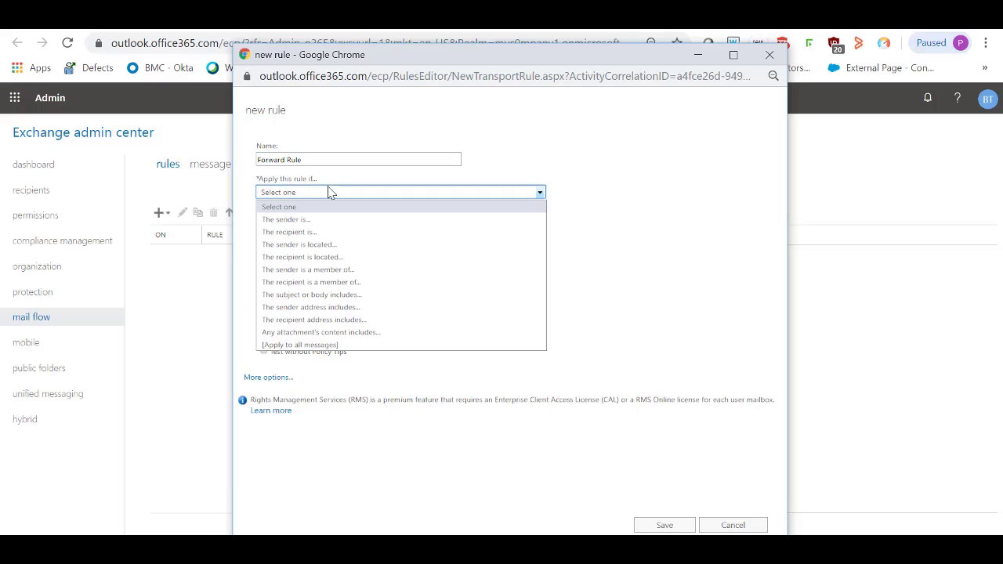
{"action": "mouse_move", "coordinate": [329, 232]}
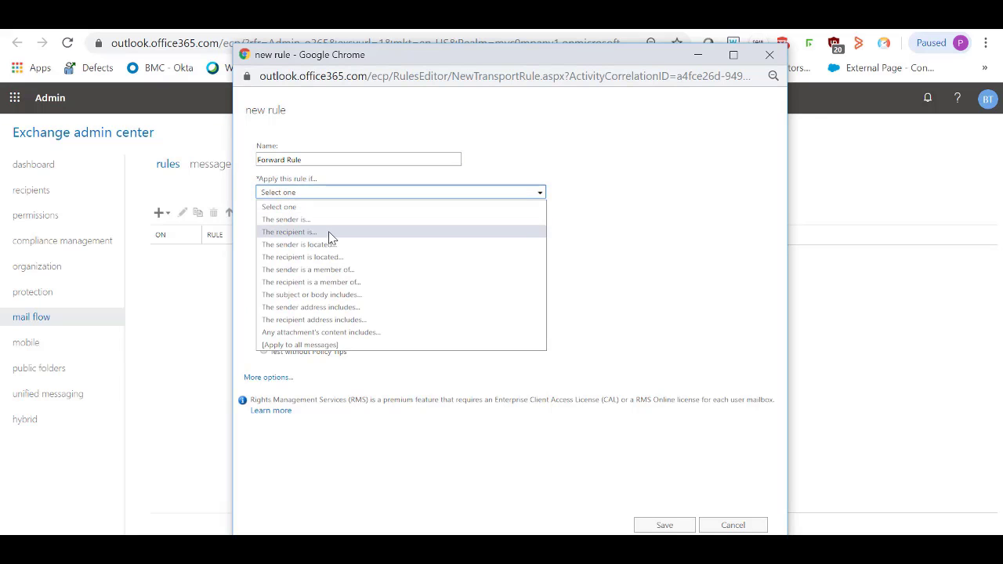
{"action": "left_click", "coordinate": [288, 232]}
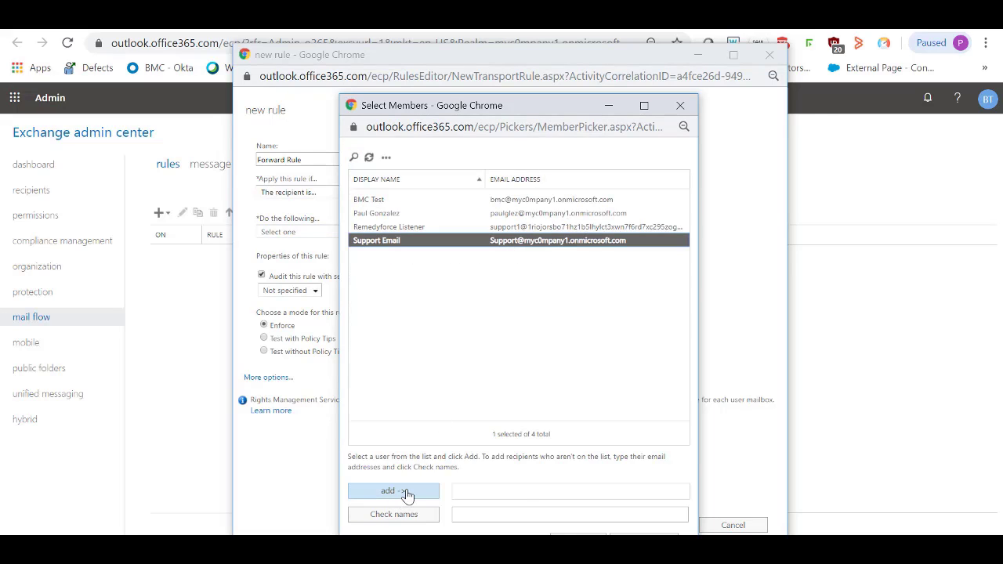
{"action": "left_click", "coordinate": [394, 491]}
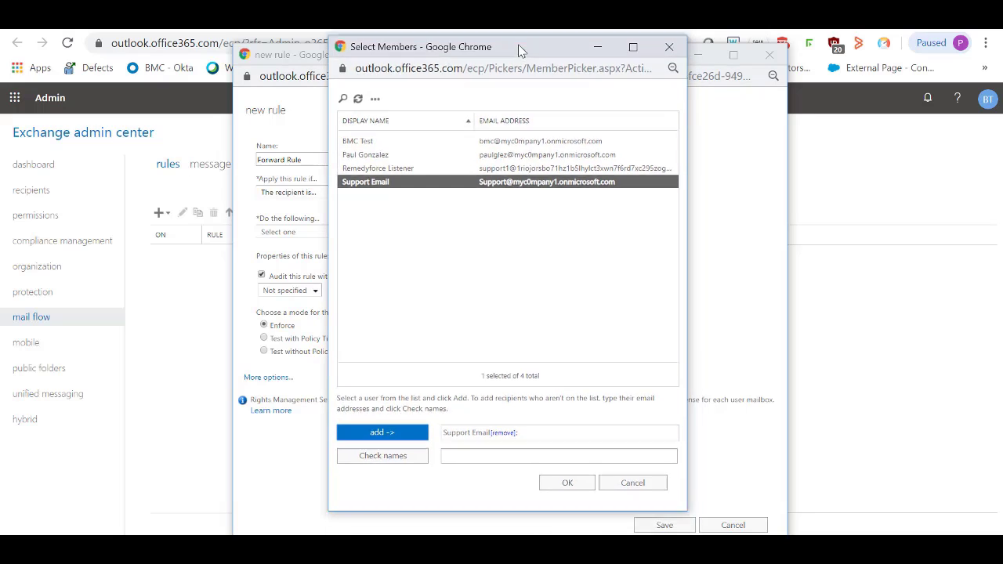
{"action": "left_click", "coordinate": [567, 483]}
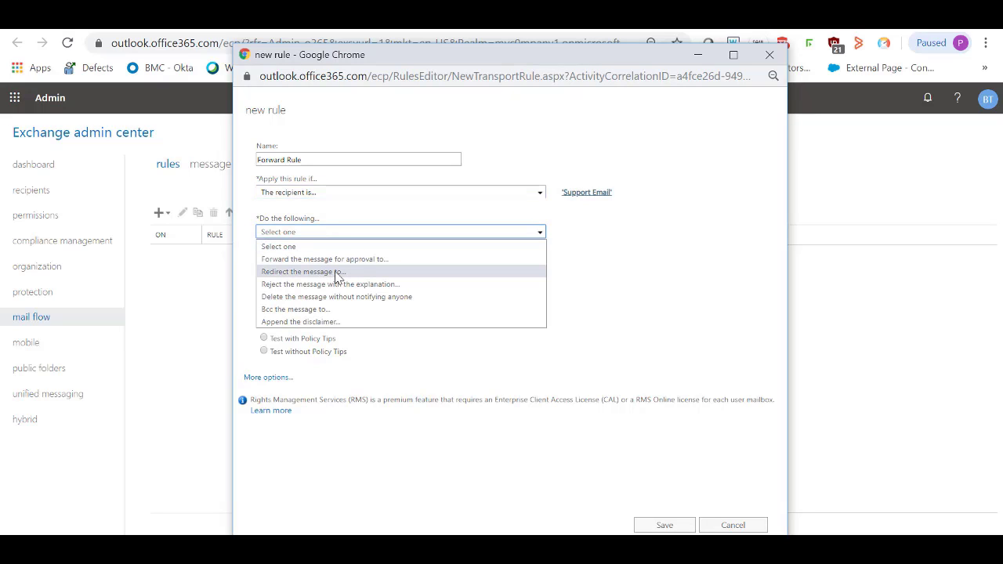
- Set the action 'Redirect the message to' RemedyForce Listener and save Forward Rule
{"action": "left_click", "coordinate": [304, 271]}
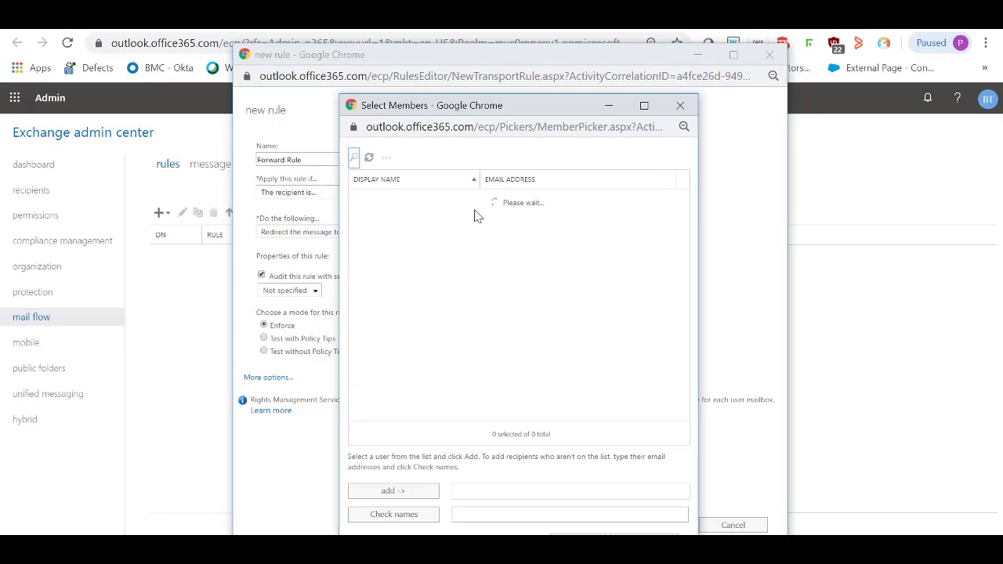
{"action": "left_click", "coordinate": [389, 226]}
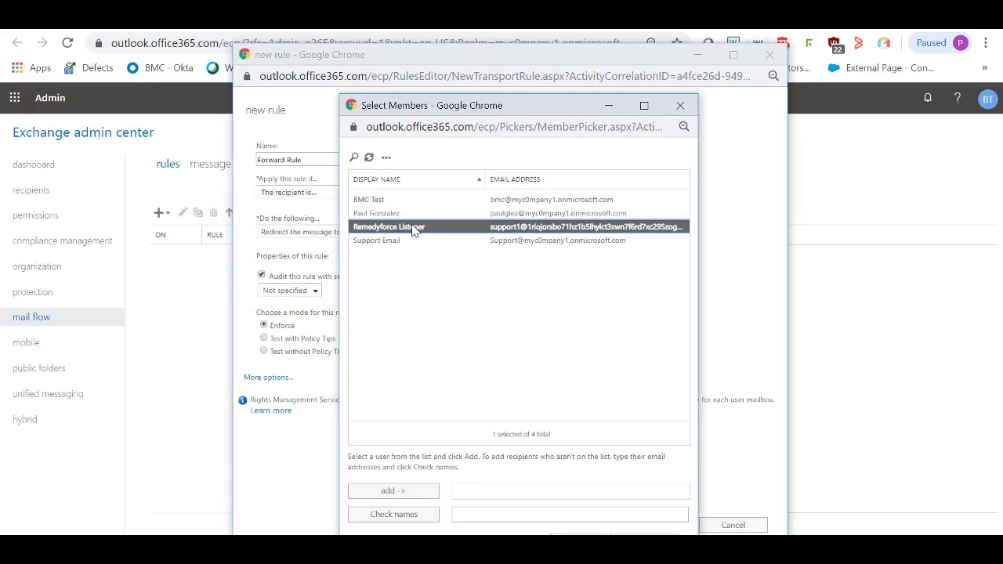
{"action": "left_click", "coordinate": [392, 491]}
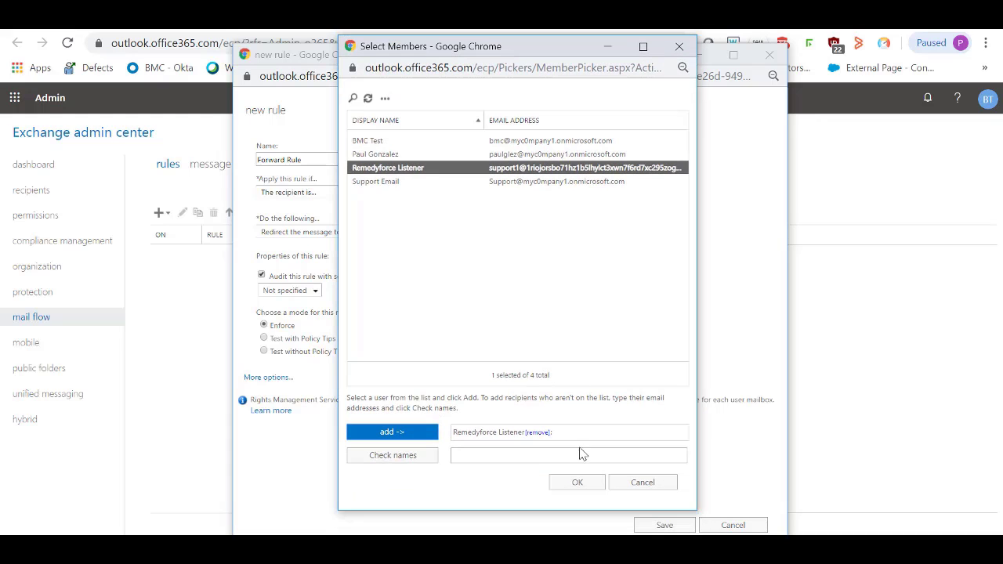
{"action": "left_click", "coordinate": [577, 483]}
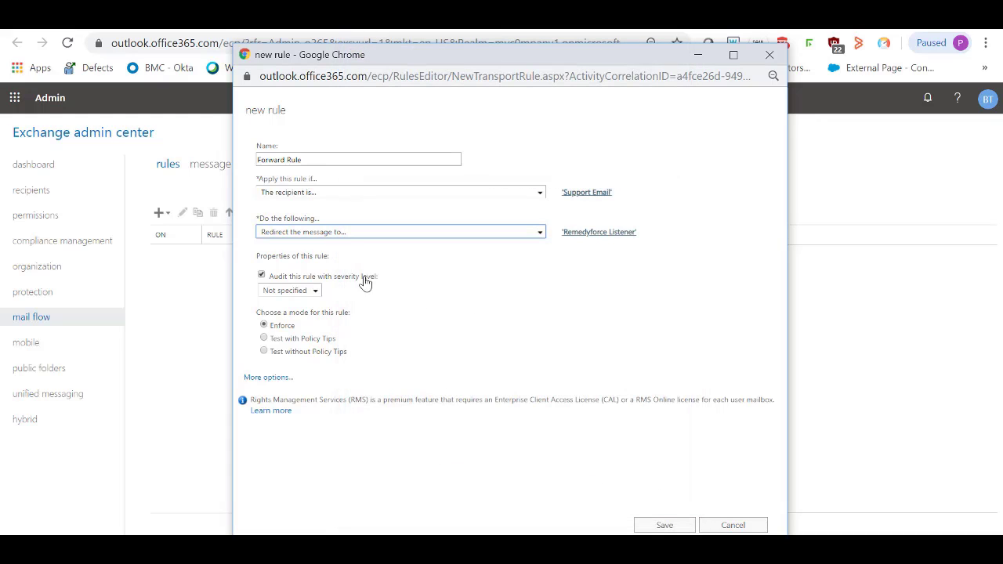
{"action": "mouse_move", "coordinate": [313, 288]}
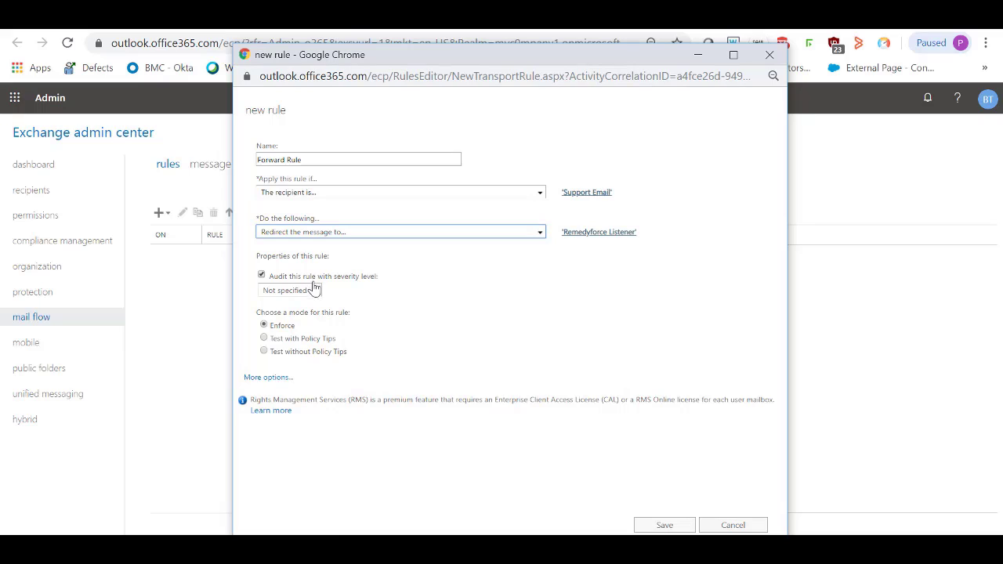
{"action": "mouse_move", "coordinate": [384, 298]}
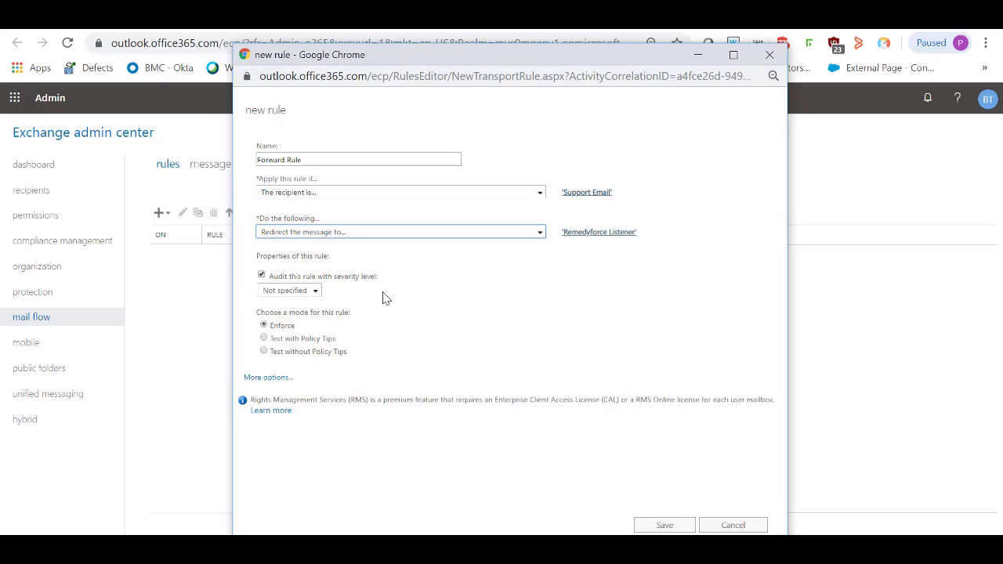
{"action": "mouse_move", "coordinate": [499, 422]}
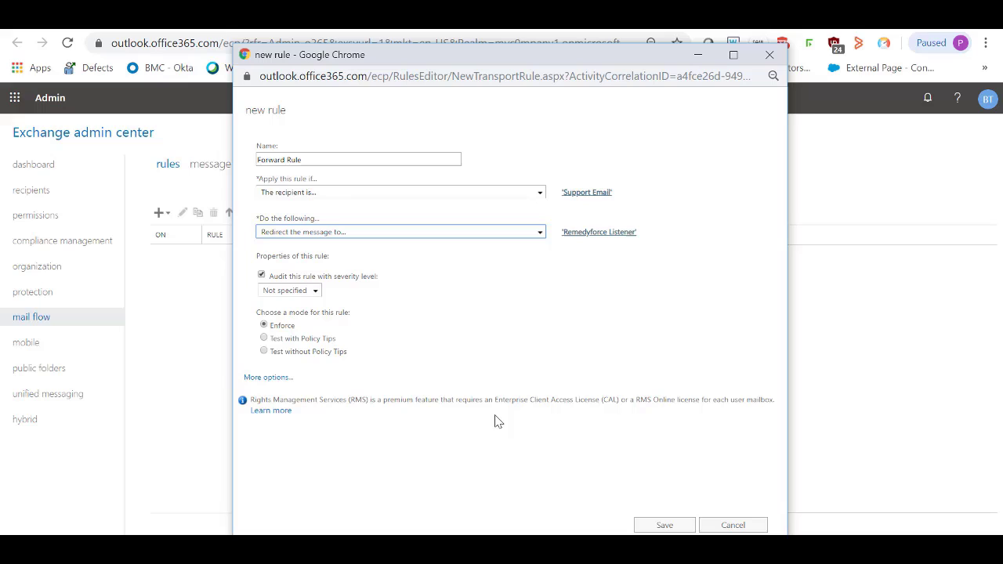
{"action": "mouse_move", "coordinate": [636, 485]}
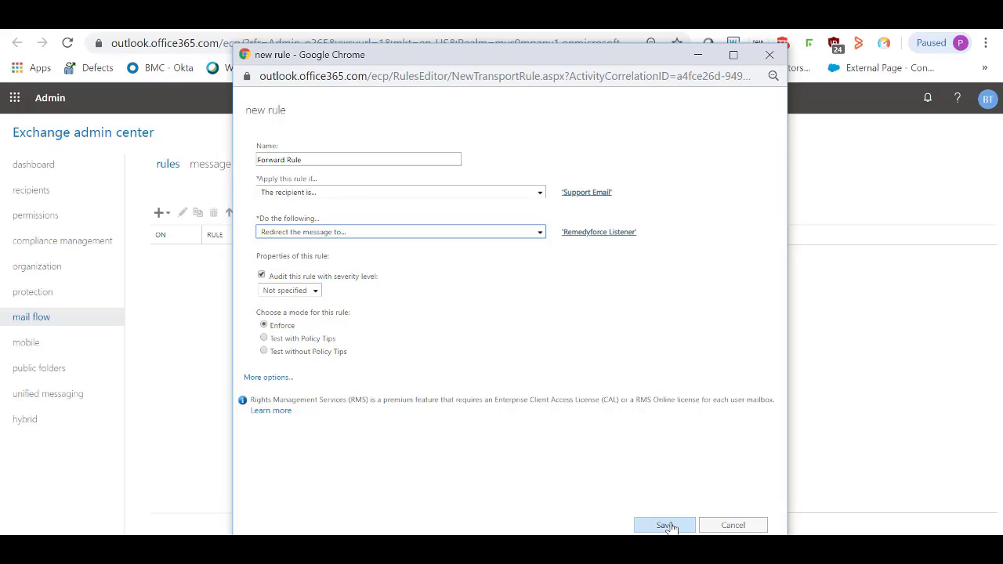
{"action": "left_click", "coordinate": [664, 525]}
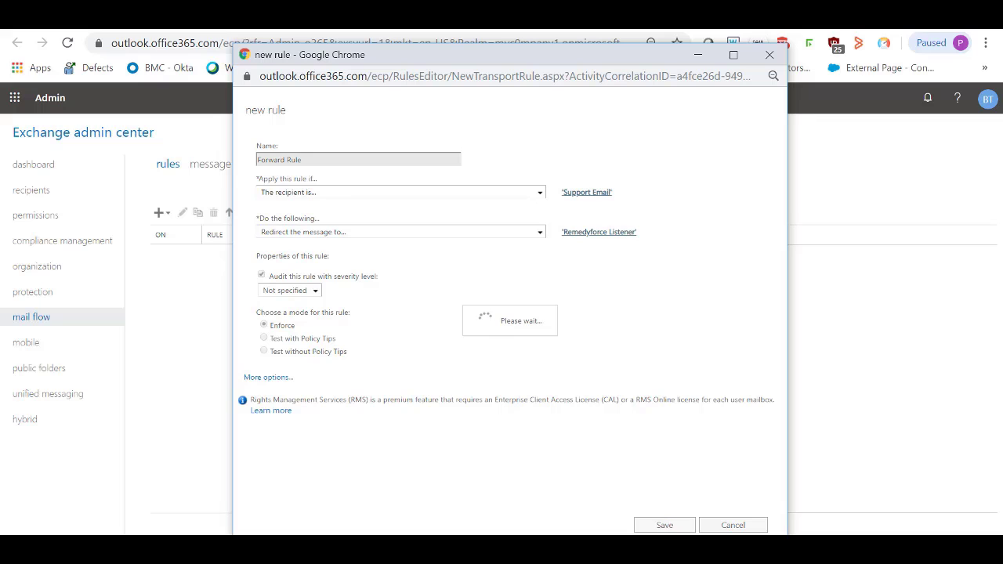
{"action": "left_click", "coordinate": [663, 525]}
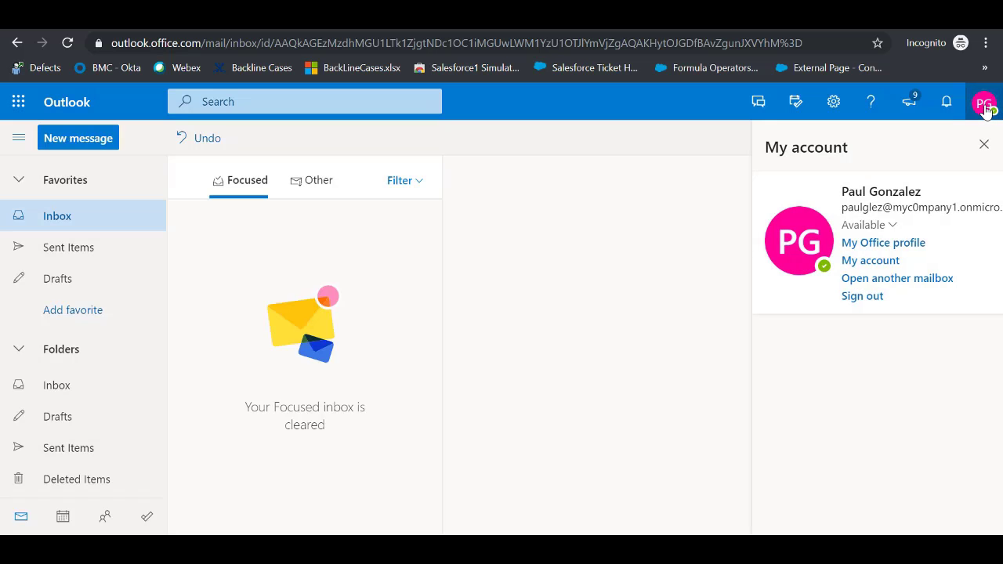
{"action": "mouse_move", "coordinate": [78, 138]}
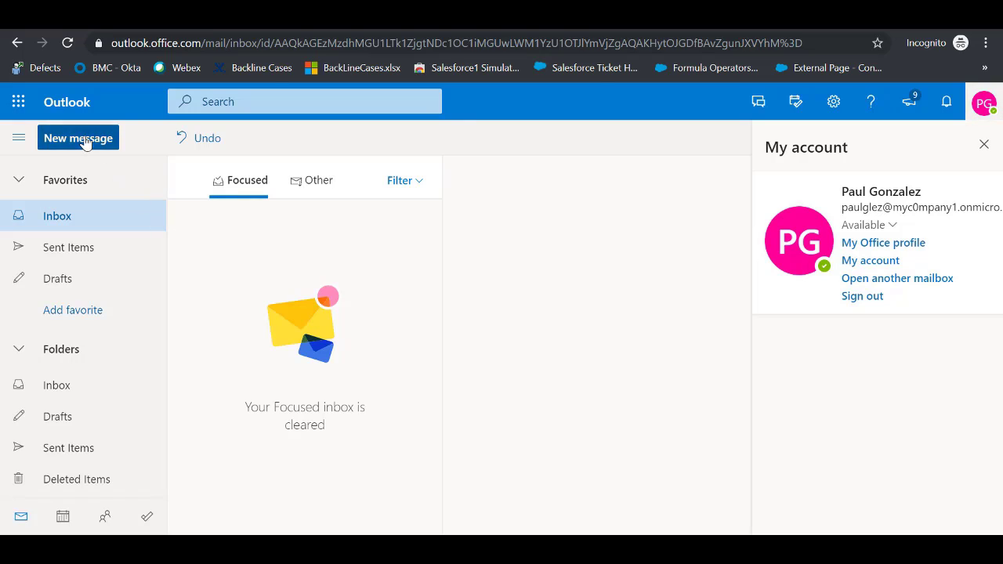
- Send a new message to Support Email with subject Testing Forward Rule
{"action": "type", "text": "support em"}
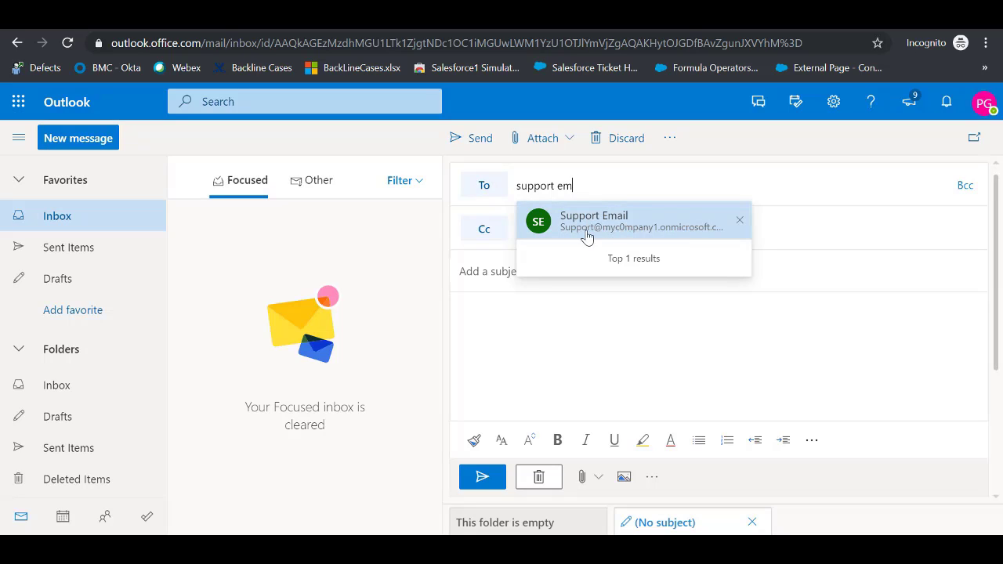
{"action": "left_click", "coordinate": [611, 223]}
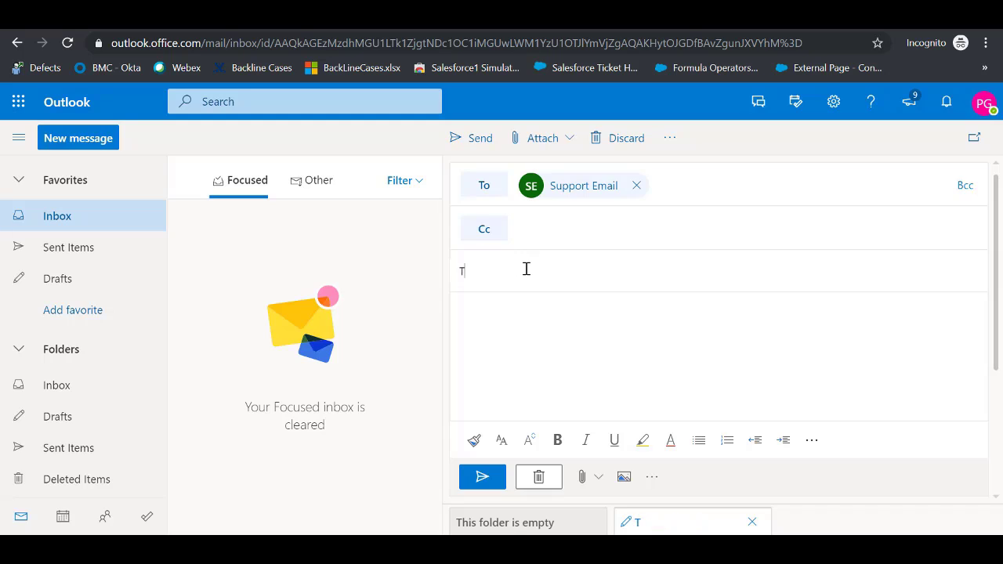
{"action": "type", "text": "esting Forward Rule"}
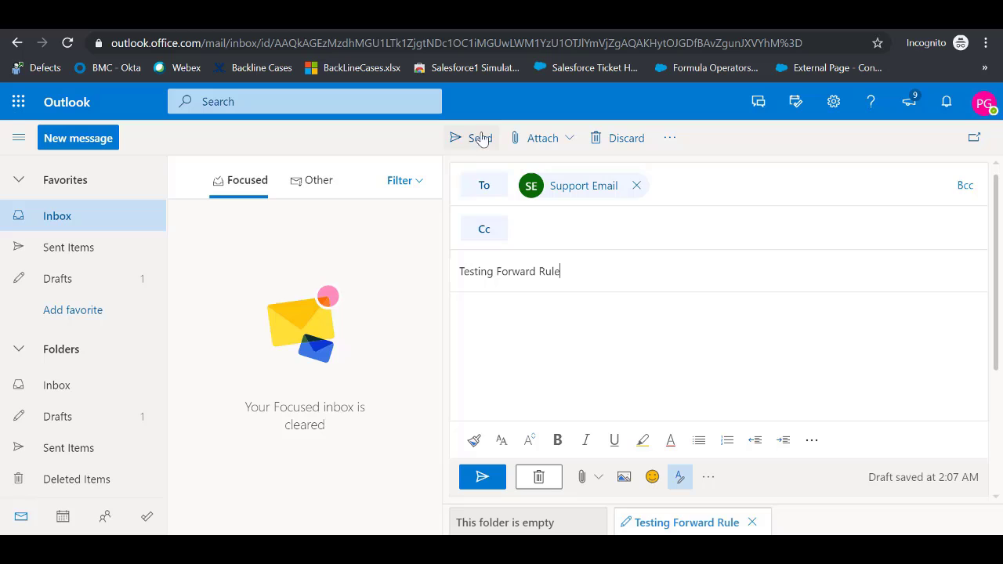
{"action": "left_click", "coordinate": [471, 138]}
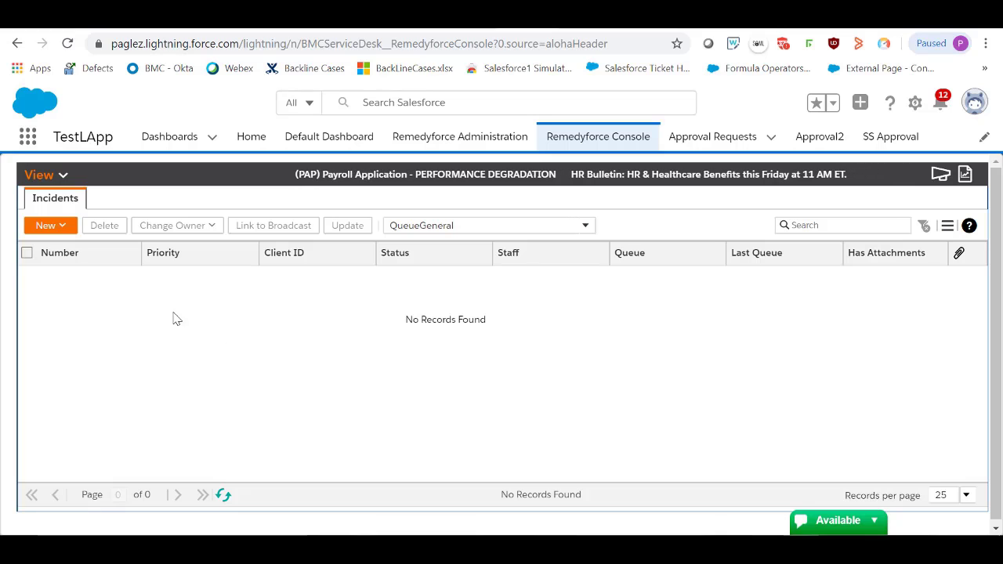
- Refresh the Incidents list and open incident 00001343 in its Details view
{"action": "left_click", "coordinate": [224, 495]}
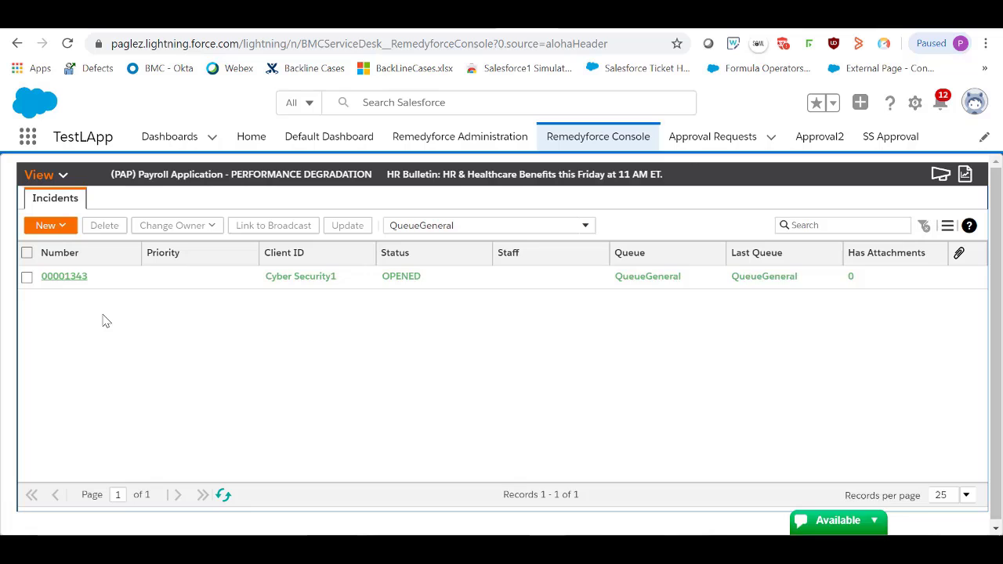
{"action": "left_click", "coordinate": [65, 276]}
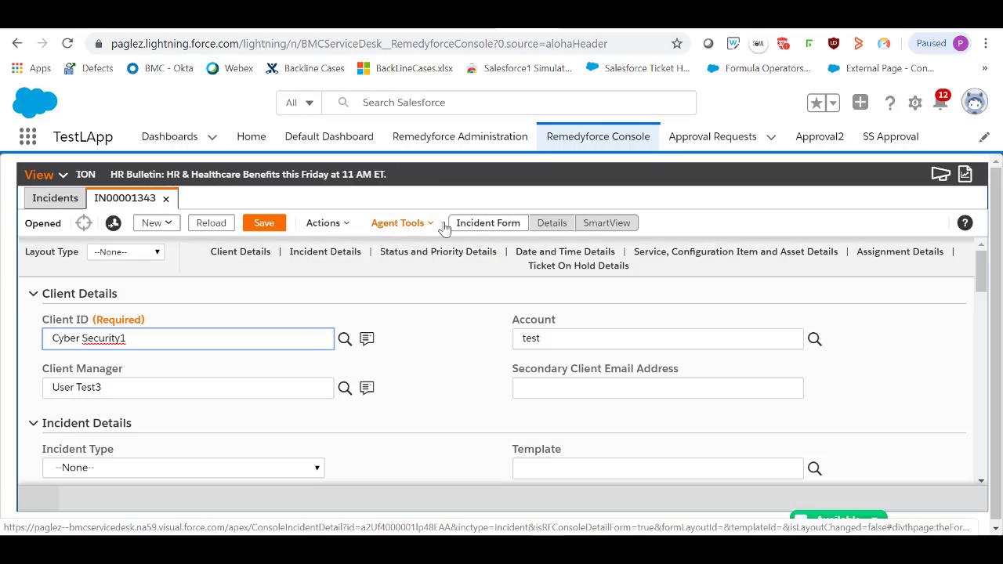
{"action": "left_click", "coordinate": [552, 222]}
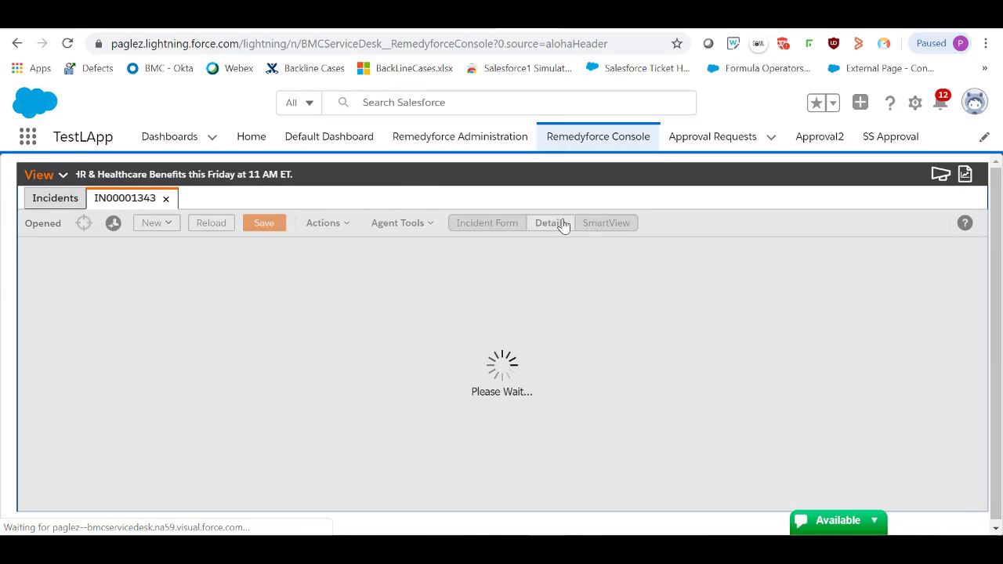
{"action": "left_click", "coordinate": [550, 222]}
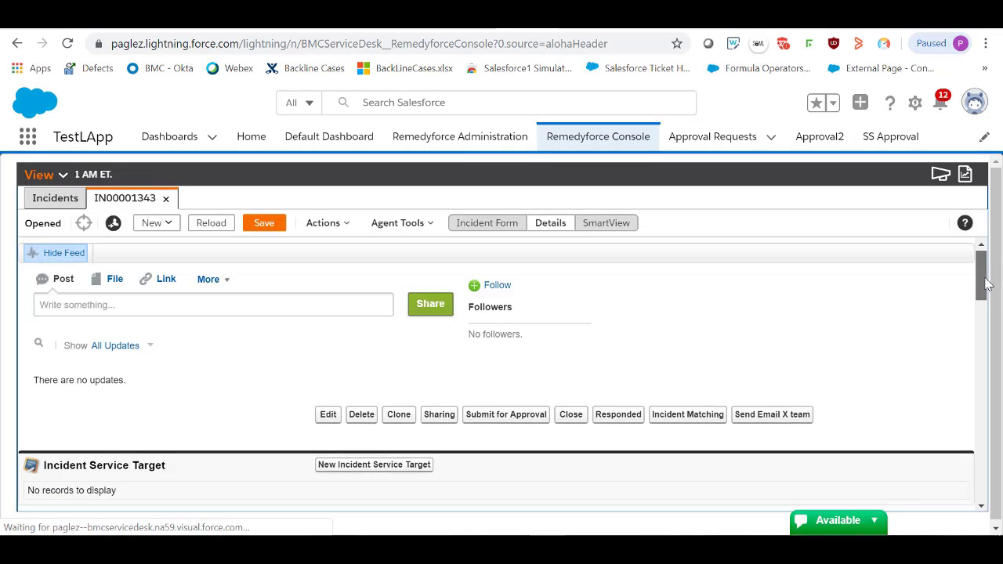
- Scroll to Action History and select the sender in the received Testing Forward Rule email note
{"action": "scroll", "scroll_direction": "down", "scroll_amount": 3}
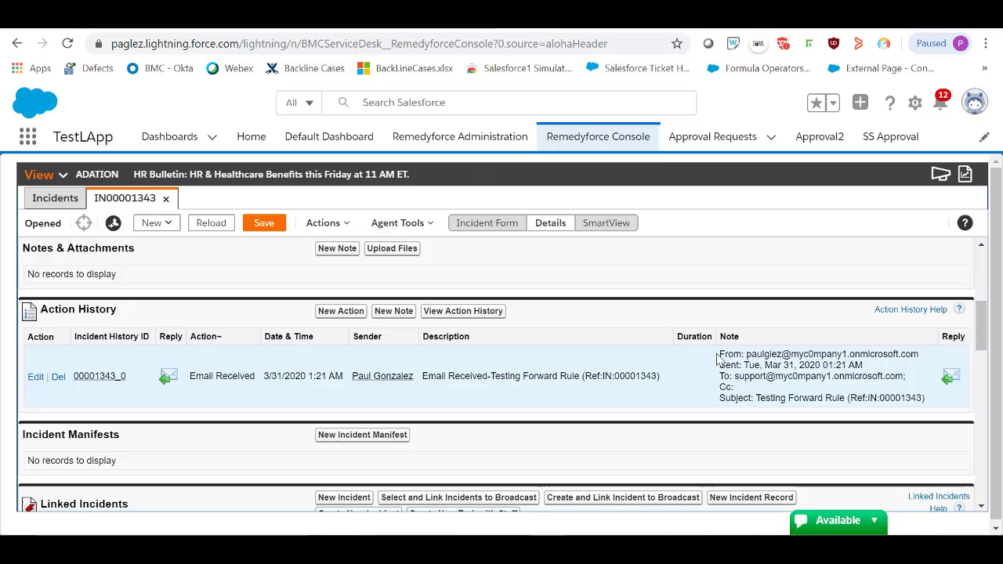
{"action": "double_click", "coordinate": [786, 355]}
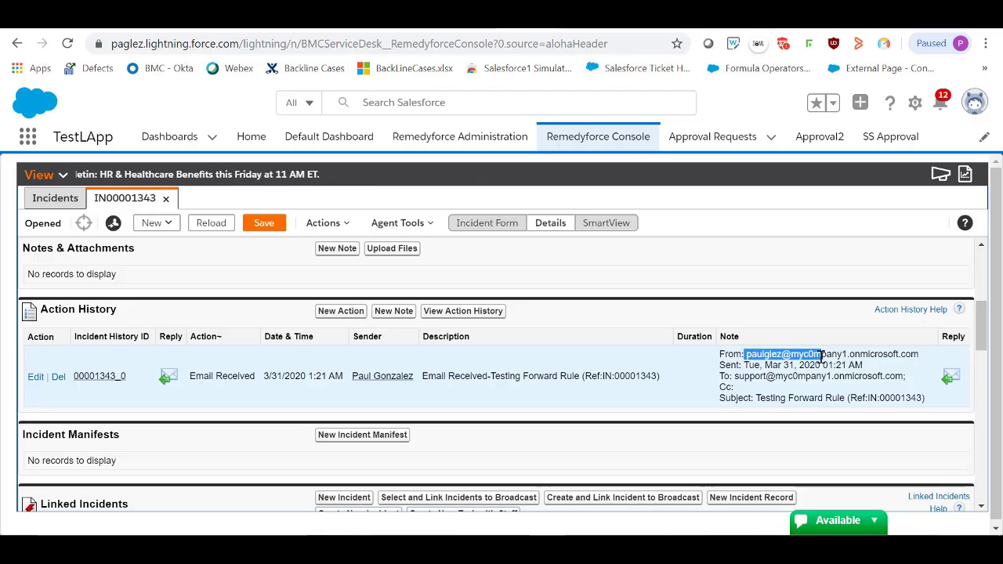